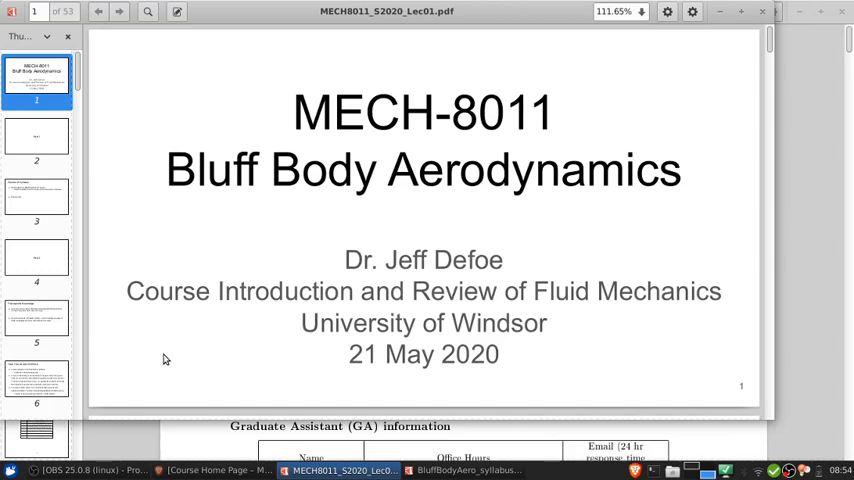
{"action": "mouse_move", "coordinate": [640, 72]}
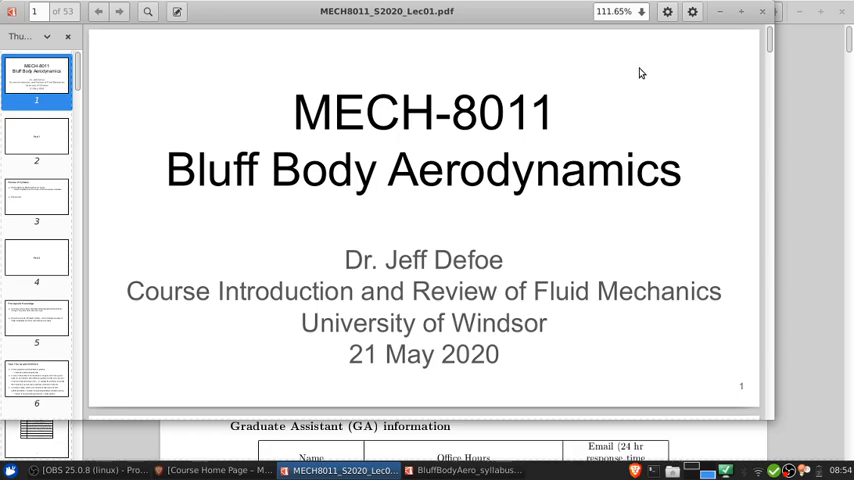
Step: Bring the BluffBodyAero_syllabus_S2020.pdf window forward from the taskbar
{"action": "left_click", "coordinate": [462, 470]}
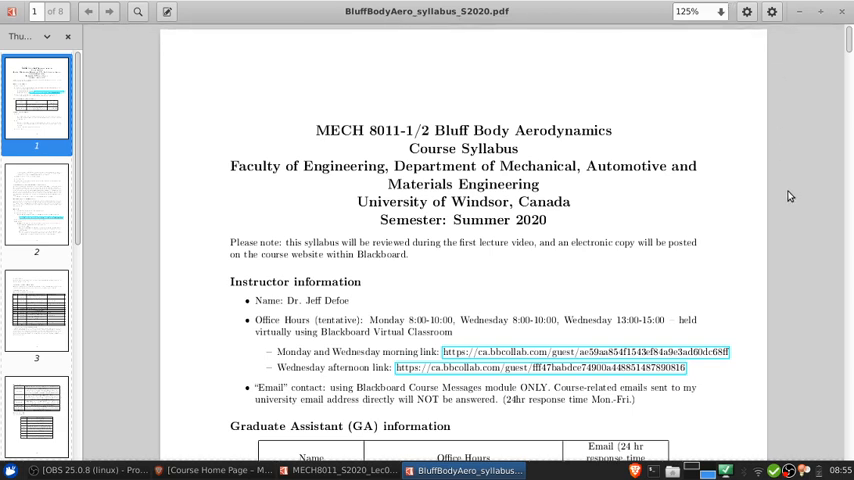
{"action": "scroll", "scroll_direction": "down", "scroll_amount": 3}
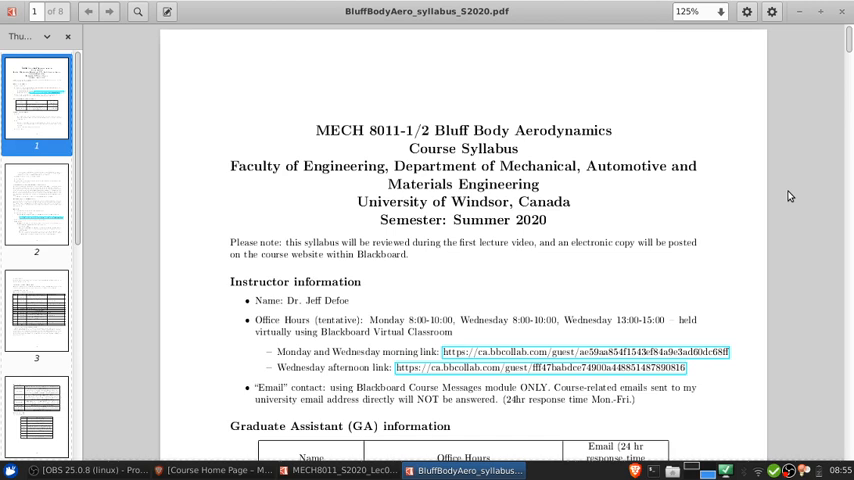
{"action": "scroll", "scroll_direction": "down", "scroll_amount": 3}
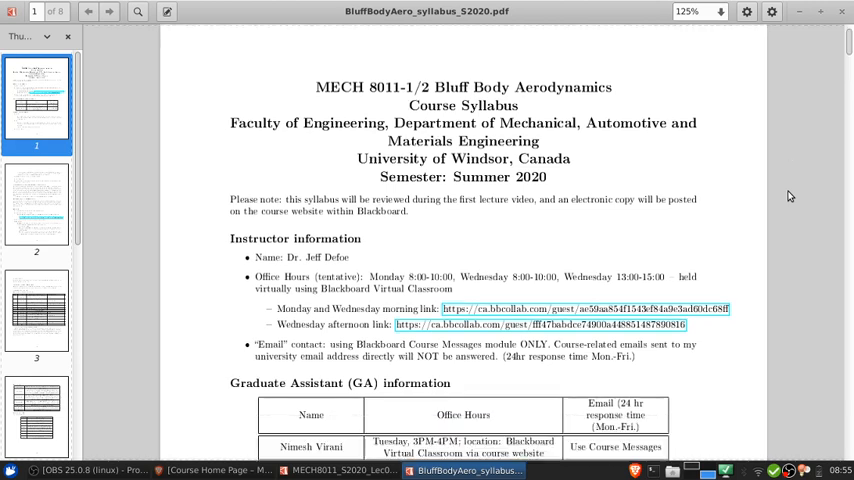
{"action": "scroll", "scroll_direction": "down", "scroll_amount": 3}
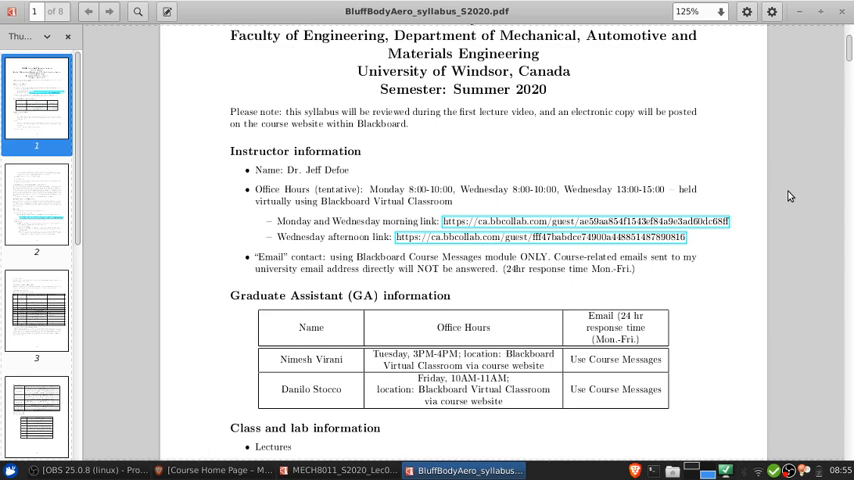
{"action": "double_click", "coordinate": [310, 168]}
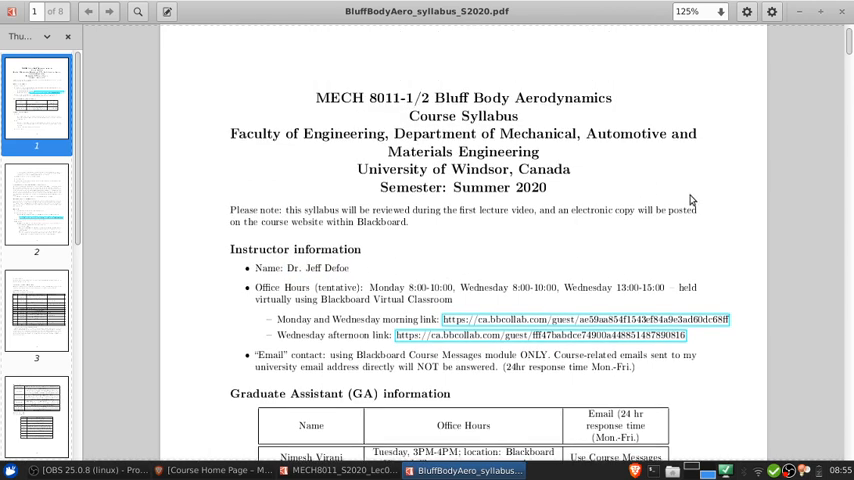
{"action": "mouse_move", "coordinate": [742, 242]}
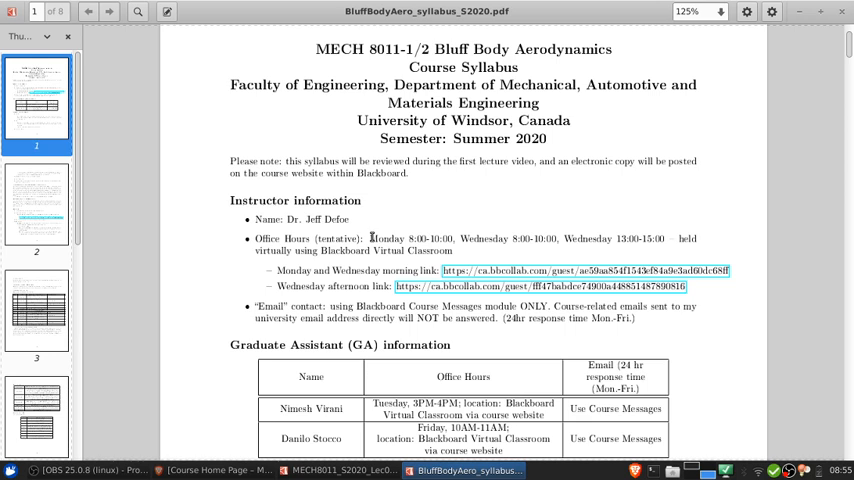
{"action": "mouse_move", "coordinate": [470, 232]}
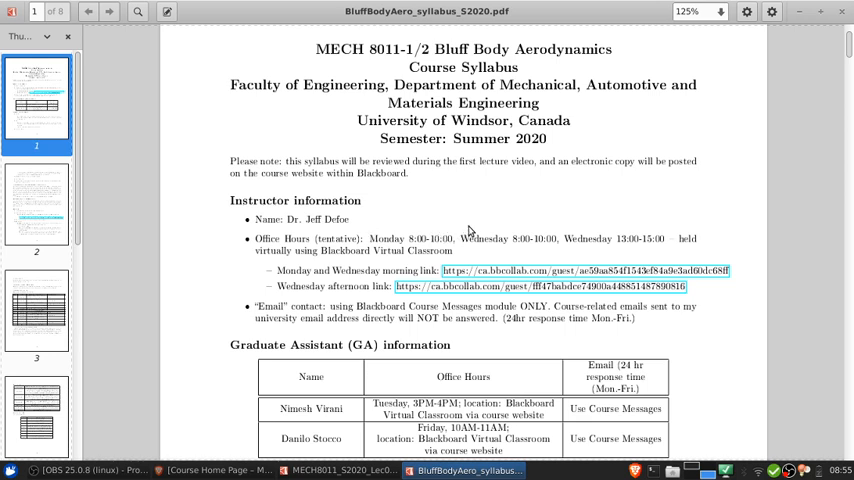
{"action": "mouse_move", "coordinate": [592, 216]}
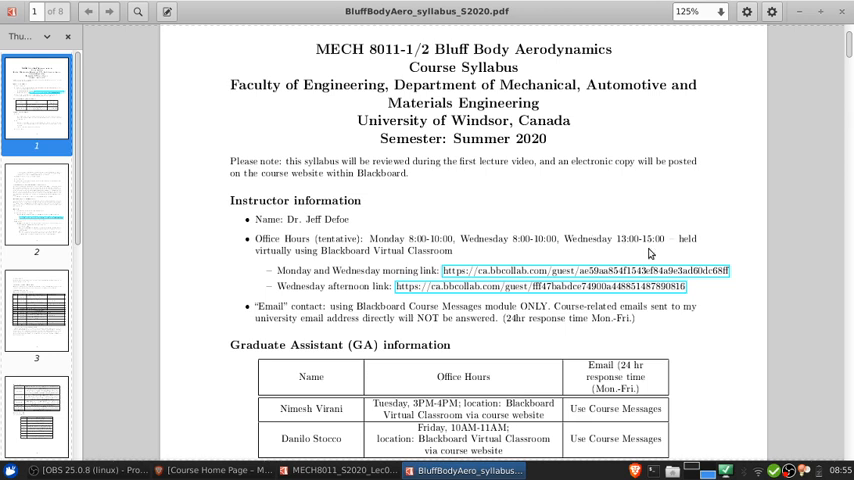
{"action": "mouse_move", "coordinate": [650, 250]}
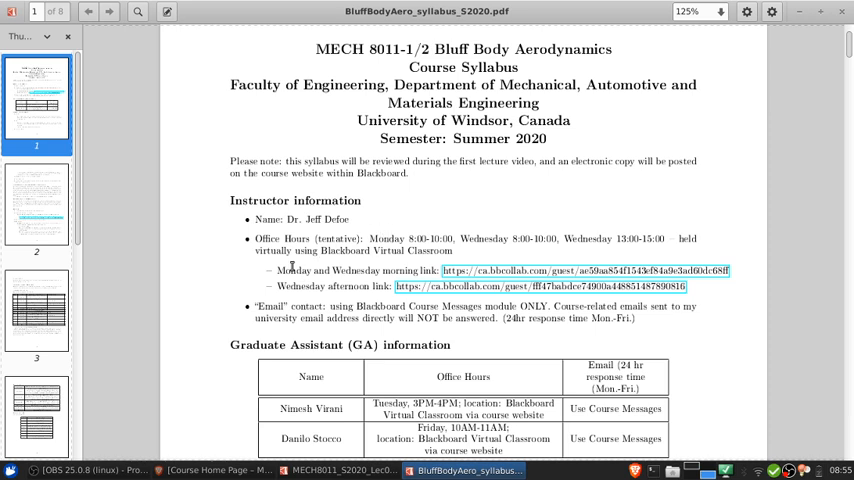
{"action": "mouse_move", "coordinate": [520, 270]}
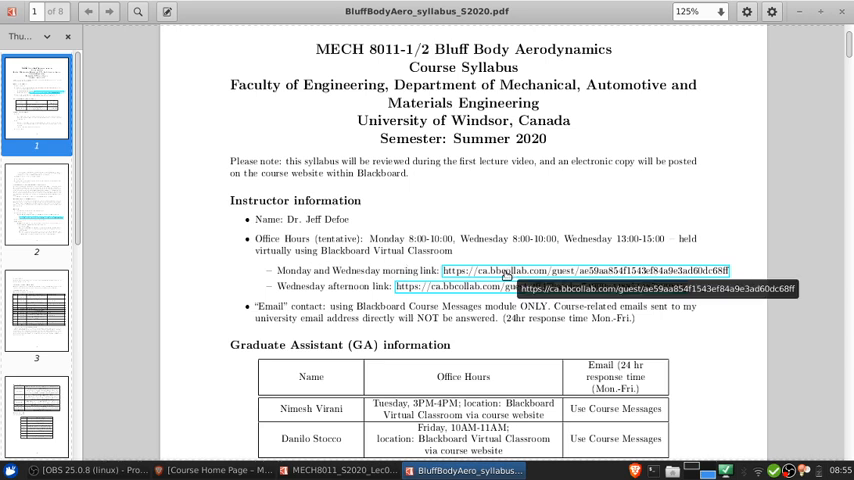
{"action": "mouse_move", "coordinate": [450, 288]}
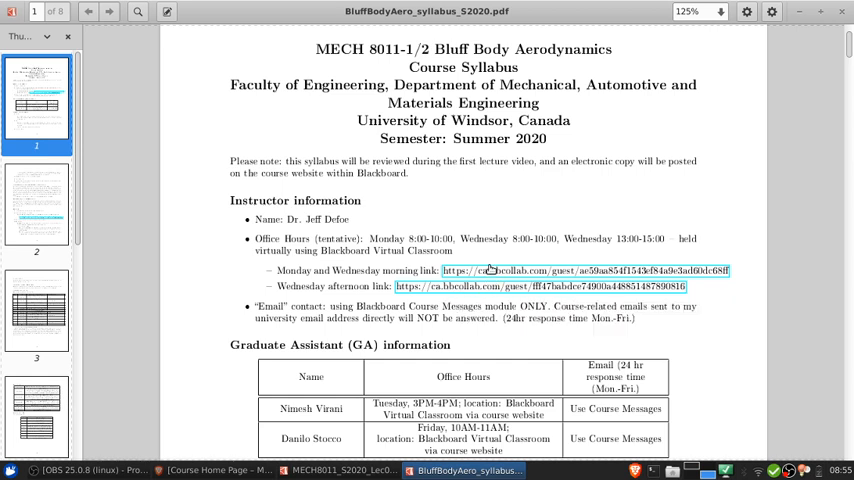
{"action": "mouse_move", "coordinate": [484, 272]}
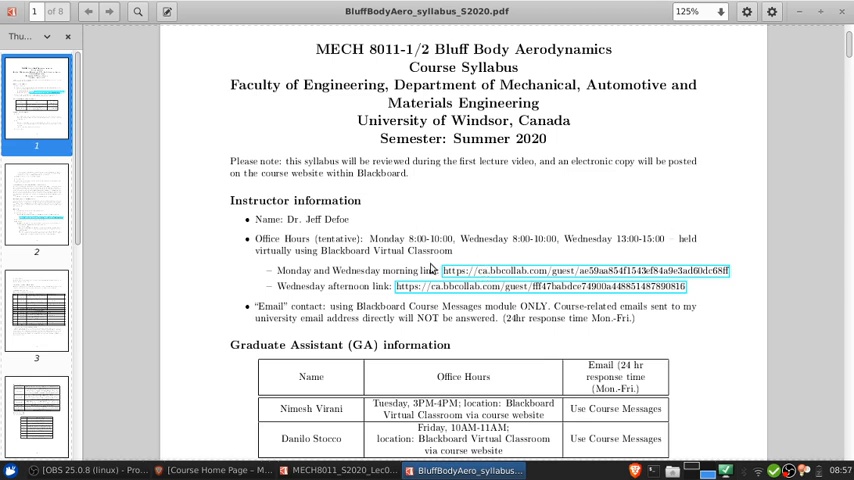
{"action": "mouse_move", "coordinate": [576, 244]}
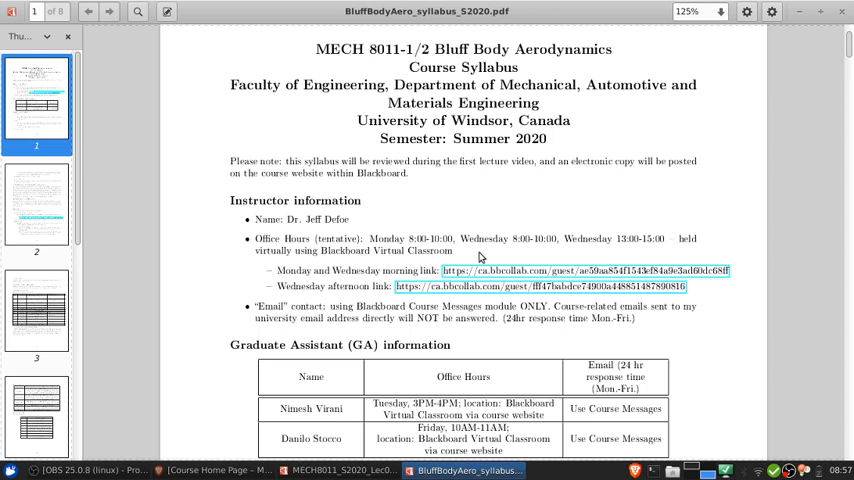
{"action": "mouse_move", "coordinate": [480, 256]}
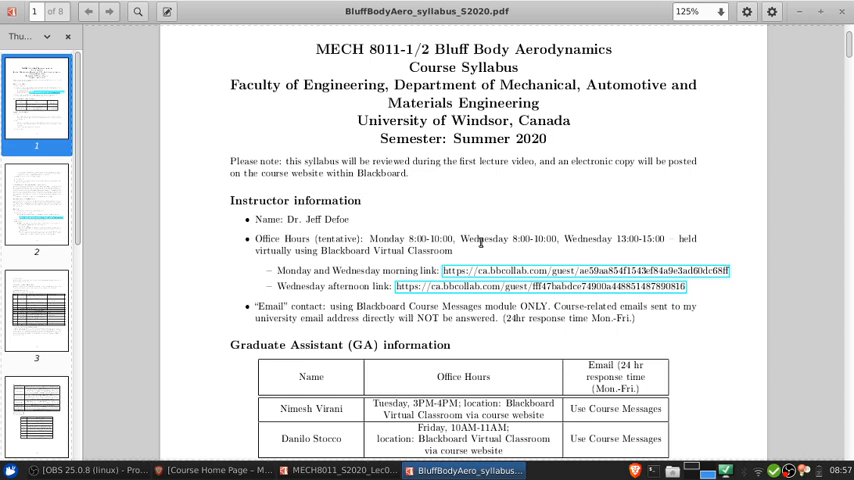
{"action": "mouse_move", "coordinate": [480, 240]}
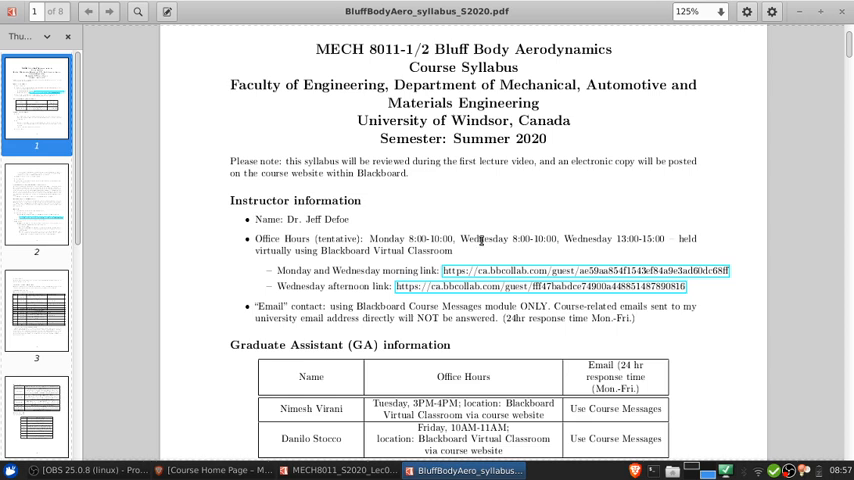
{"action": "mouse_move", "coordinate": [488, 252]}
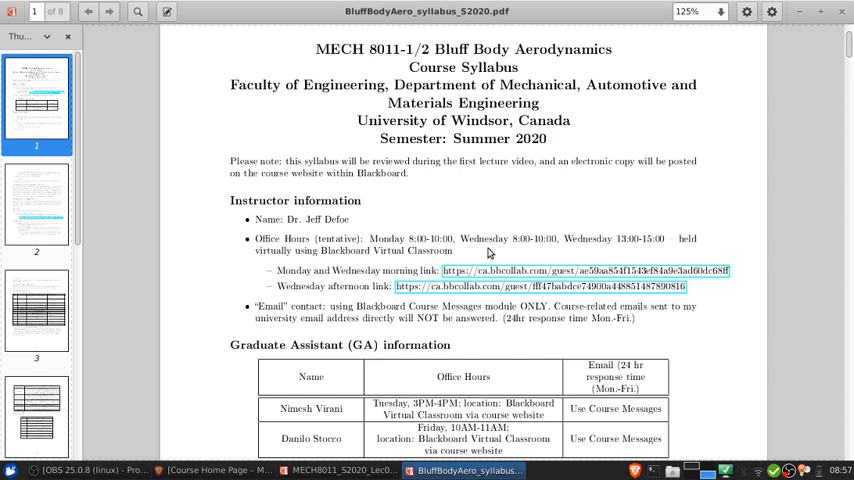
{"action": "mouse_move", "coordinate": [240, 272]}
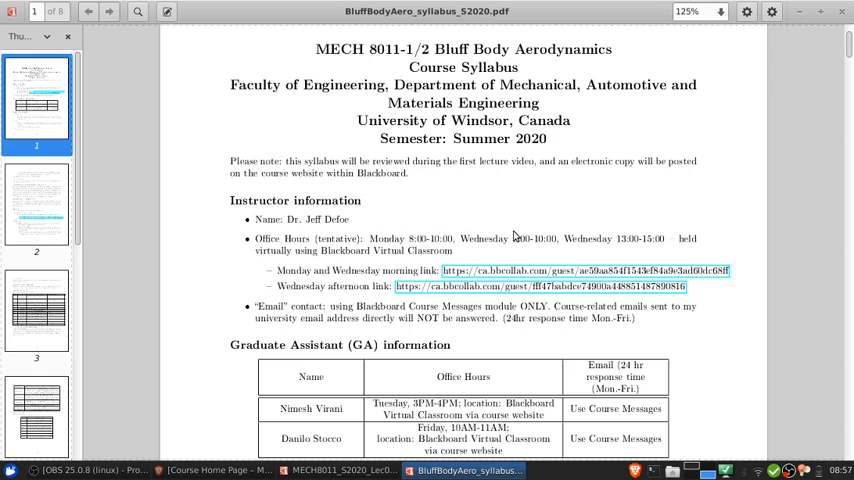
{"action": "mouse_move", "coordinate": [624, 252]}
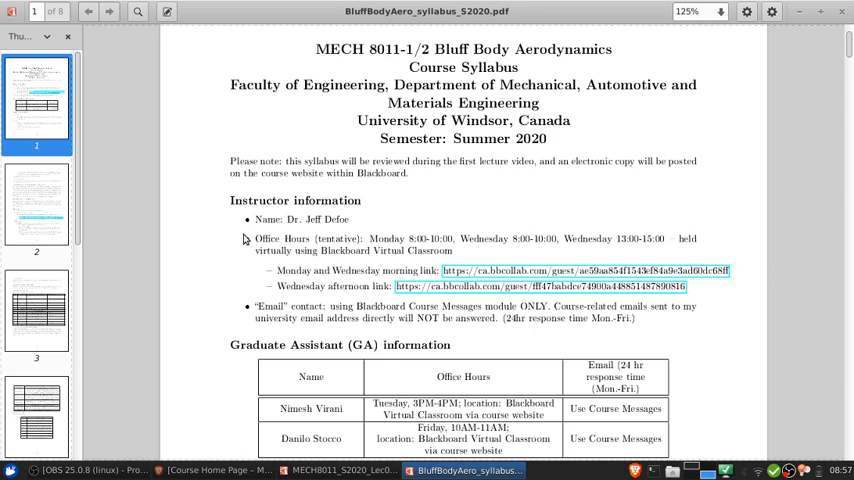
{"action": "mouse_move", "coordinate": [752, 288]}
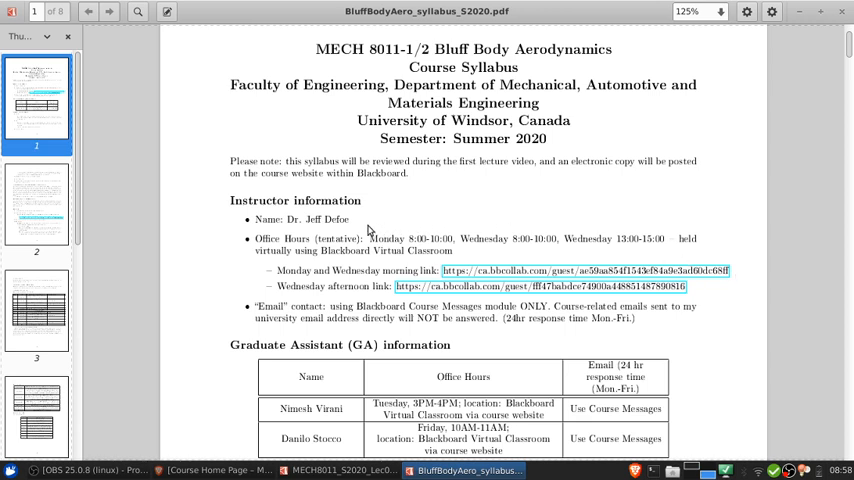
{"action": "mouse_move", "coordinate": [508, 204]}
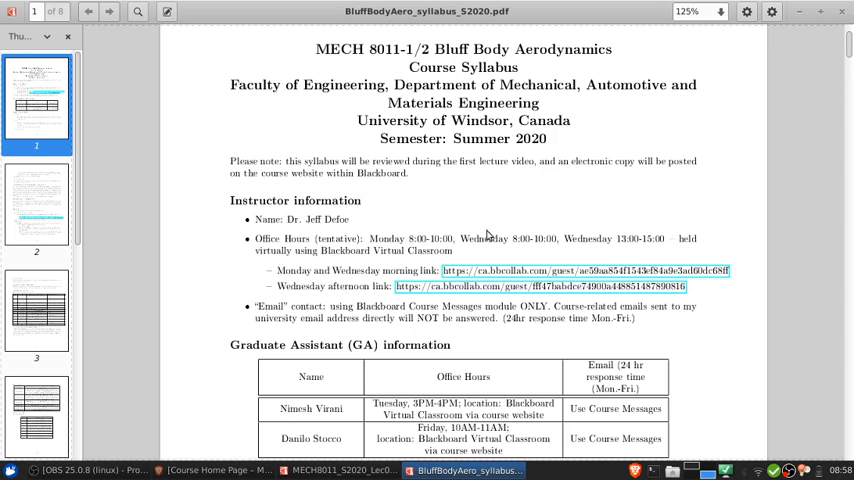
{"action": "mouse_move", "coordinate": [736, 252]}
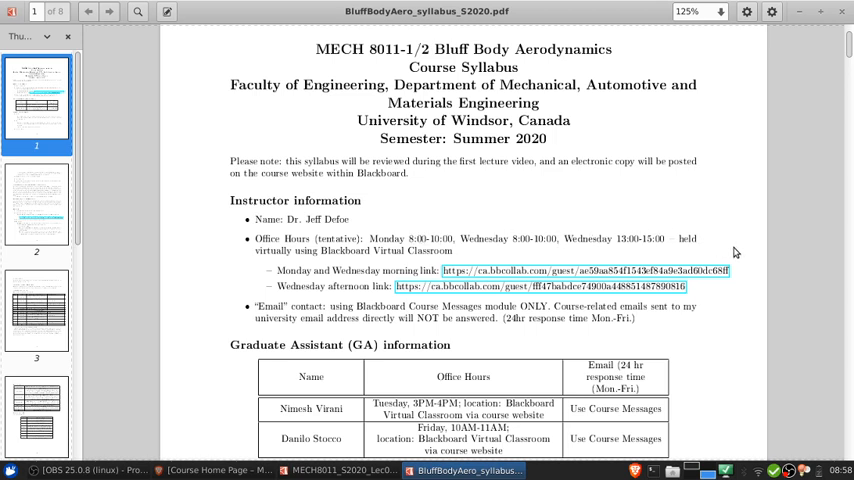
{"action": "mouse_move", "coordinate": [736, 246]}
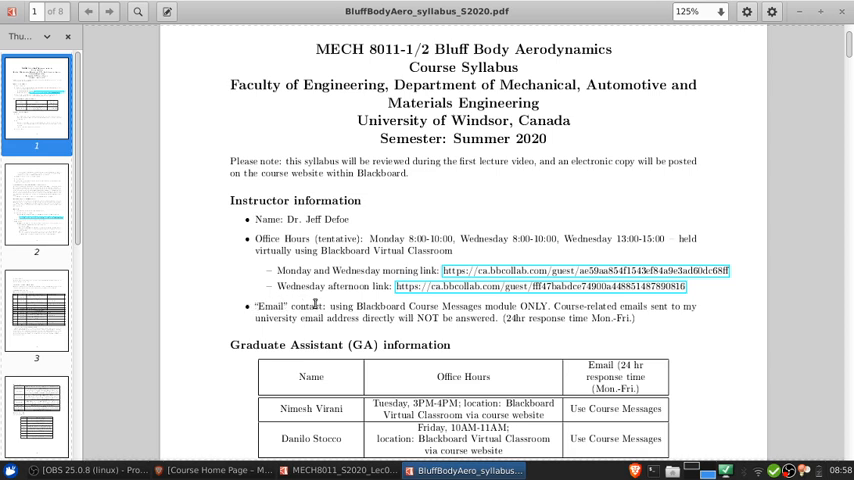
{"action": "mouse_move", "coordinate": [232, 320]}
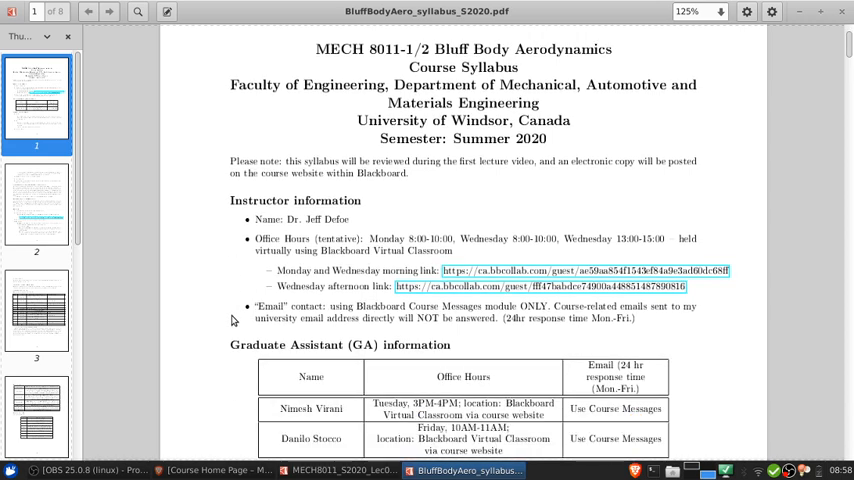
{"action": "mouse_move", "coordinate": [584, 84]}
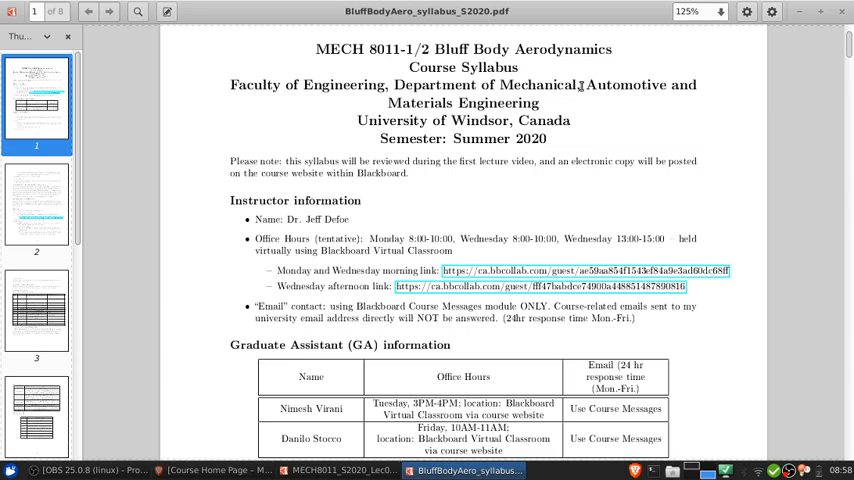
Step: Set the page magnification to 150% from the zoom level list
{"action": "left_click", "coordinate": [696, 12]}
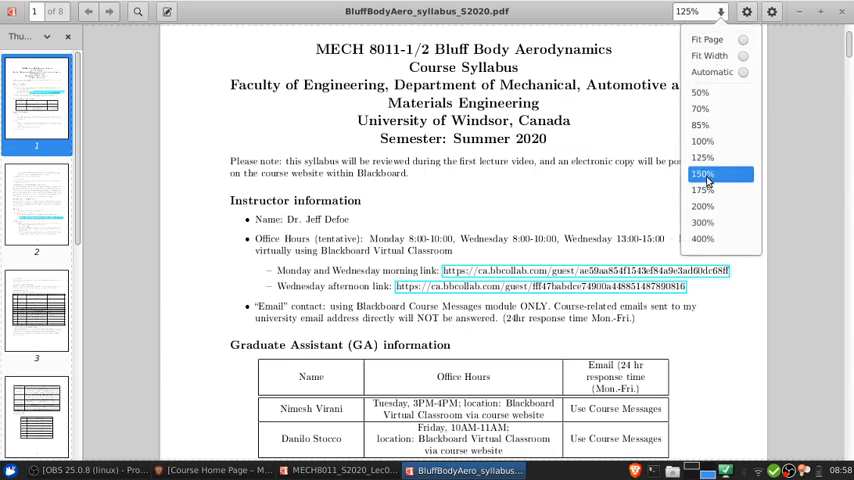
{"action": "left_click", "coordinate": [704, 172]}
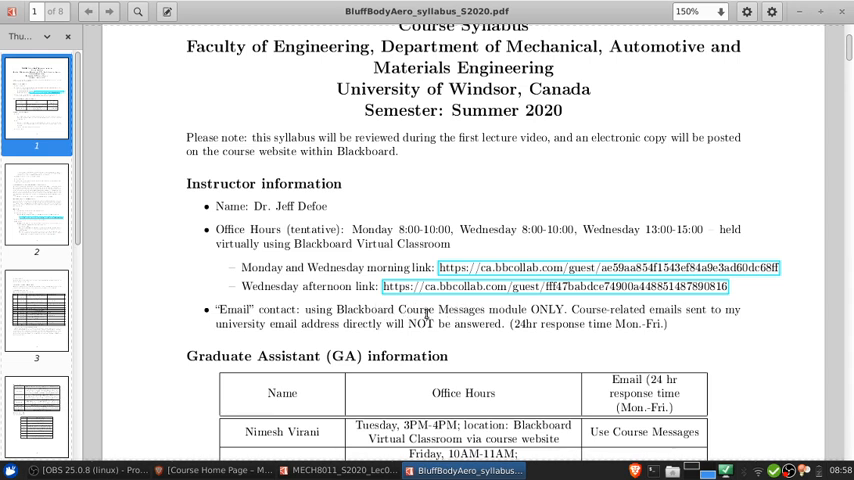
{"action": "mouse_move", "coordinate": [516, 310]}
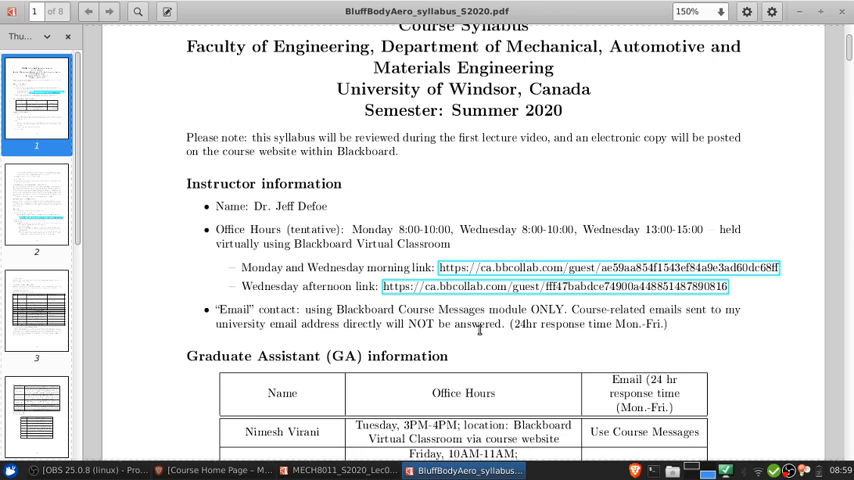
{"action": "mouse_move", "coordinate": [532, 344]}
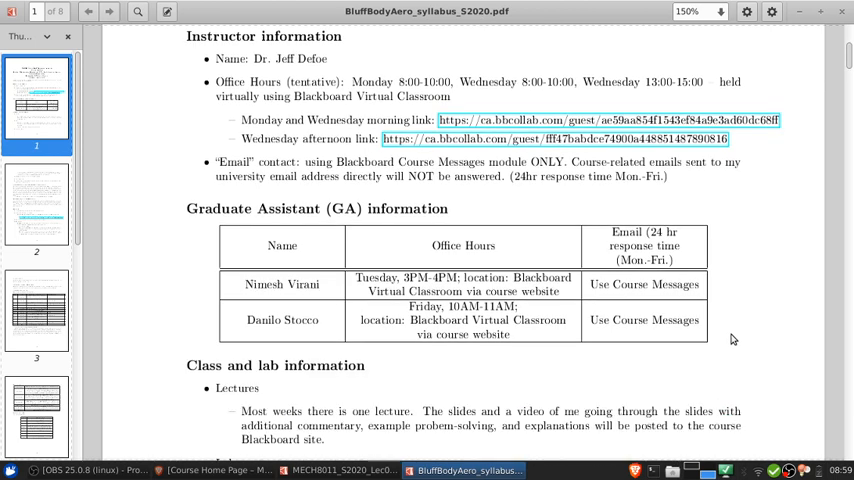
{"action": "mouse_move", "coordinate": [200, 156]}
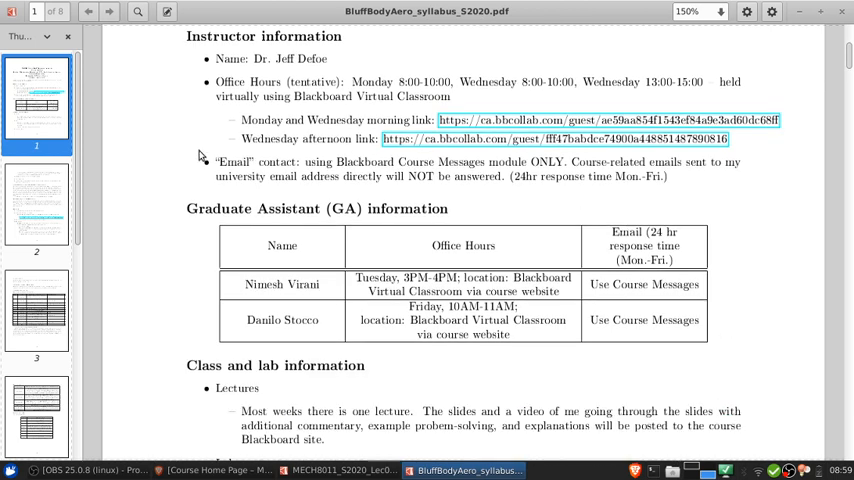
{"action": "scroll", "scroll_direction": "down", "scroll_amount": 3}
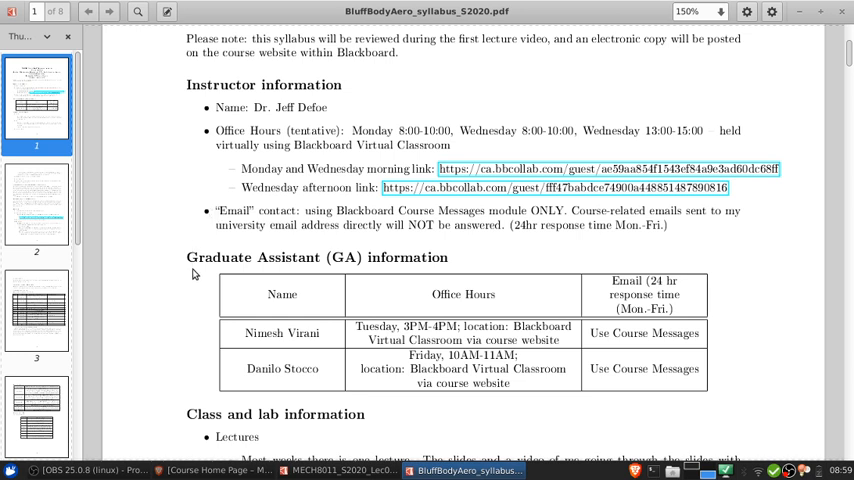
{"action": "mouse_move", "coordinate": [212, 212]}
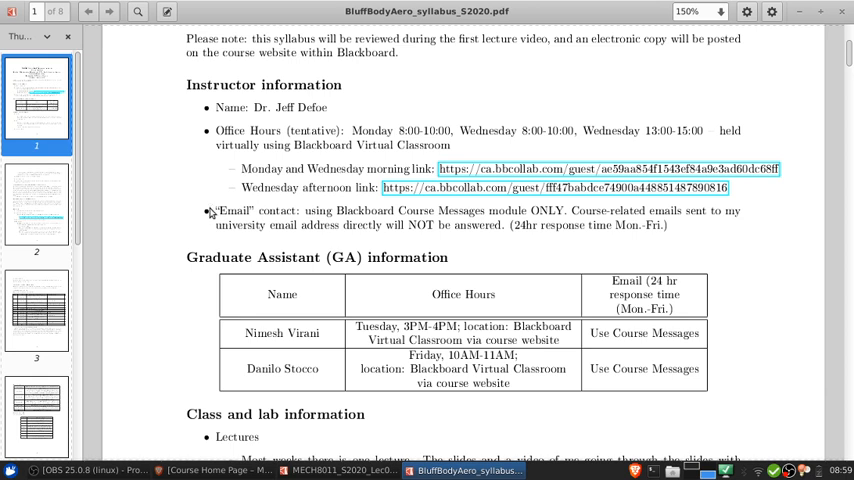
{"action": "scroll", "scroll_direction": "down", "scroll_amount": 3}
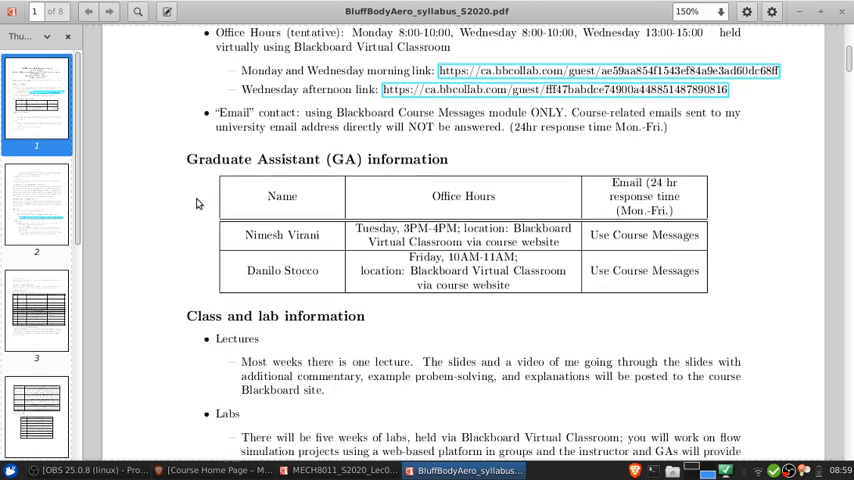
{"action": "mouse_move", "coordinate": [238, 224]}
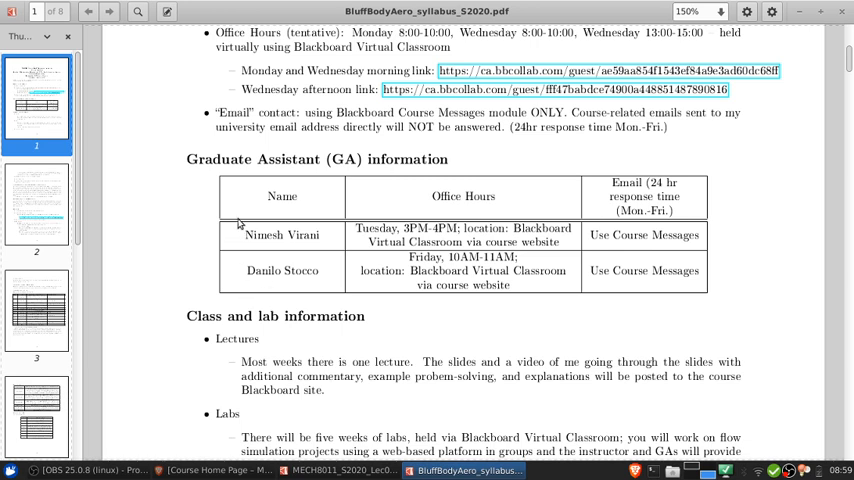
{"action": "mouse_move", "coordinate": [350, 286]}
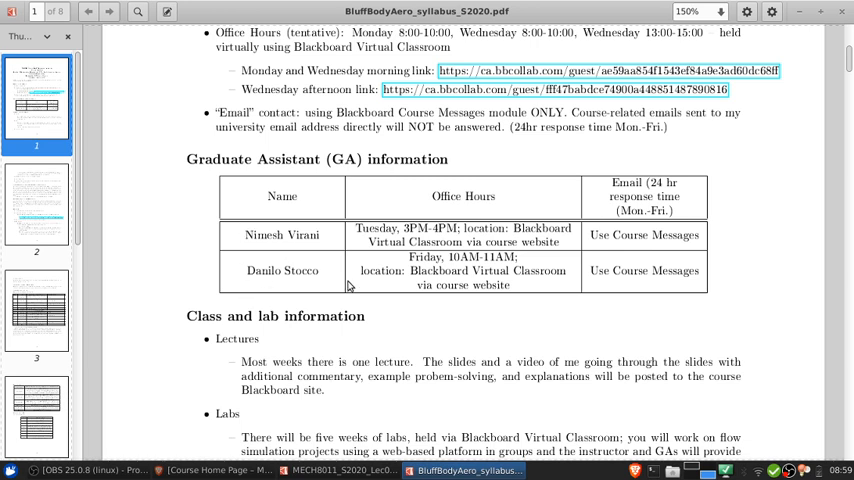
{"action": "mouse_move", "coordinate": [196, 276]}
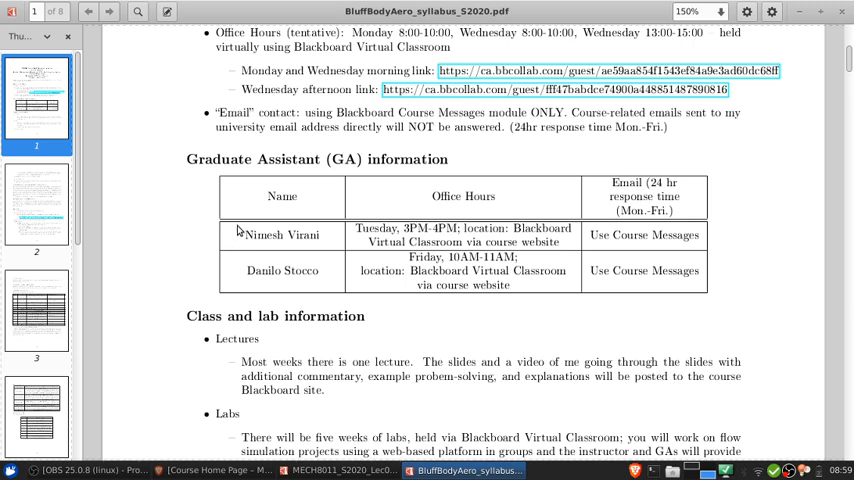
{"action": "mouse_move", "coordinate": [240, 236]}
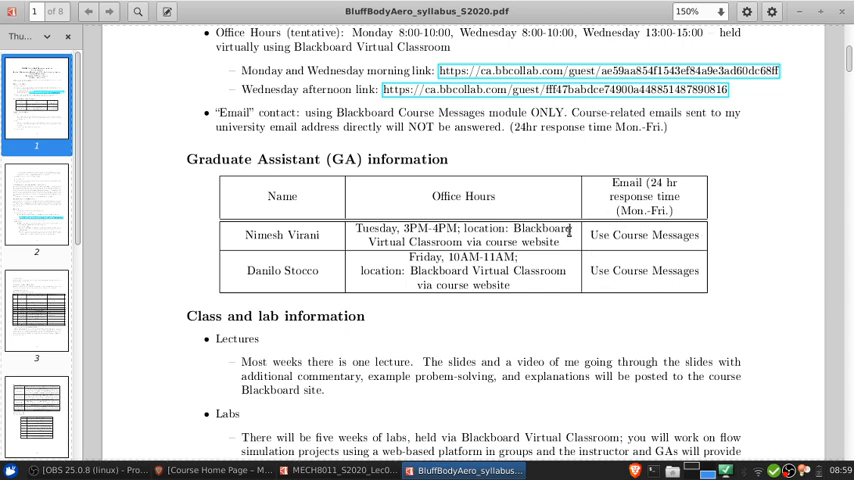
{"action": "mouse_move", "coordinate": [508, 286]}
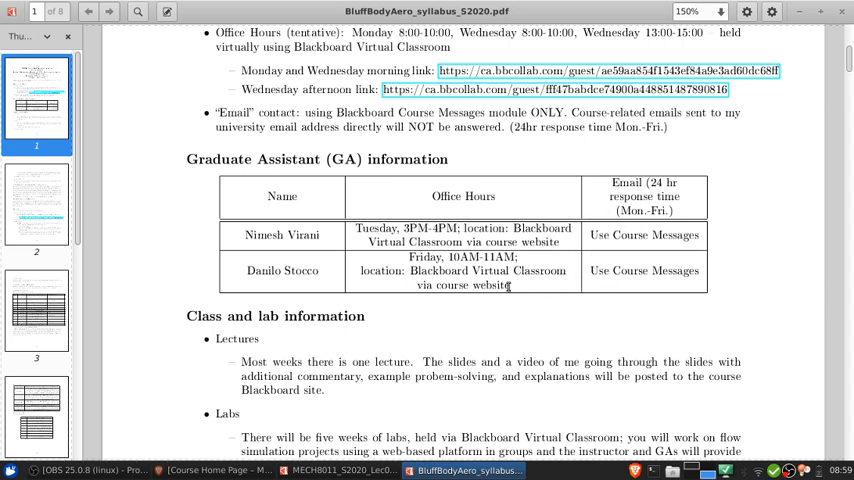
{"action": "double_click", "coordinate": [260, 236]}
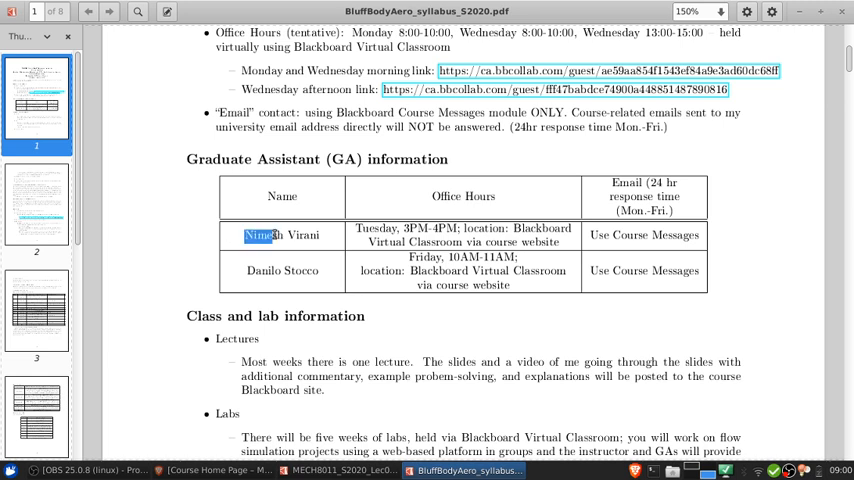
{"action": "left_click", "coordinate": [262, 236]}
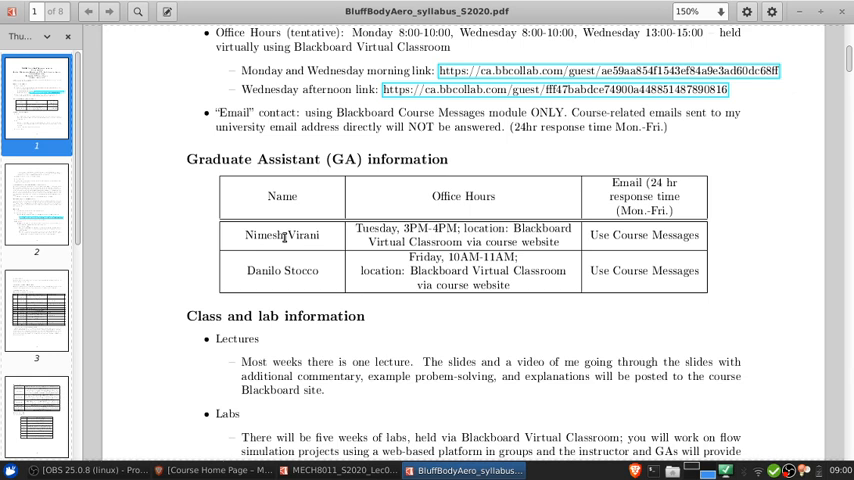
{"action": "mouse_move", "coordinate": [350, 232]}
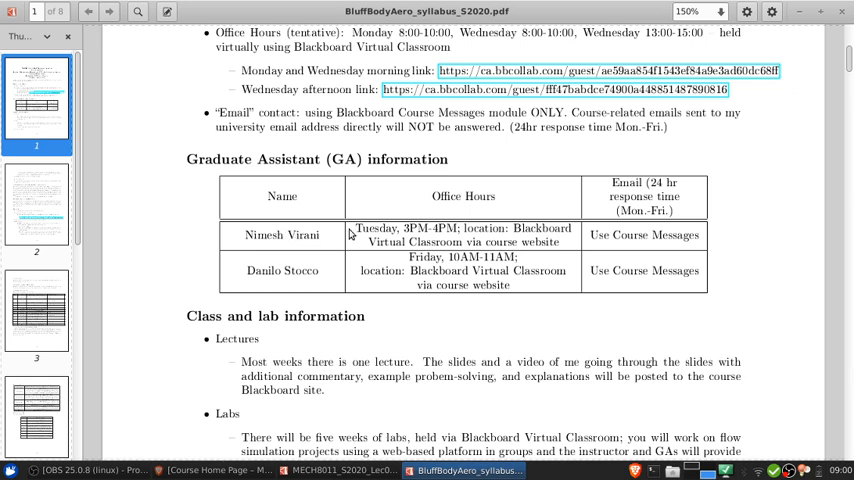
{"action": "mouse_move", "coordinate": [324, 238]}
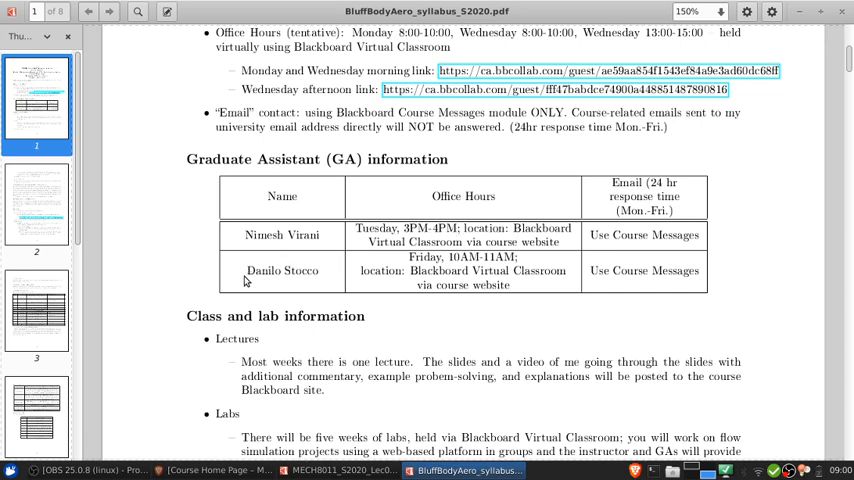
{"action": "mouse_move", "coordinate": [232, 272]}
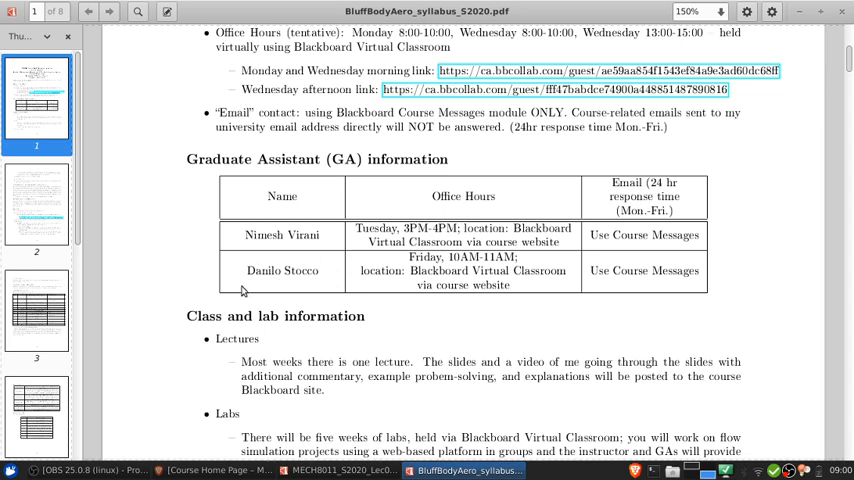
{"action": "mouse_move", "coordinate": [252, 264]}
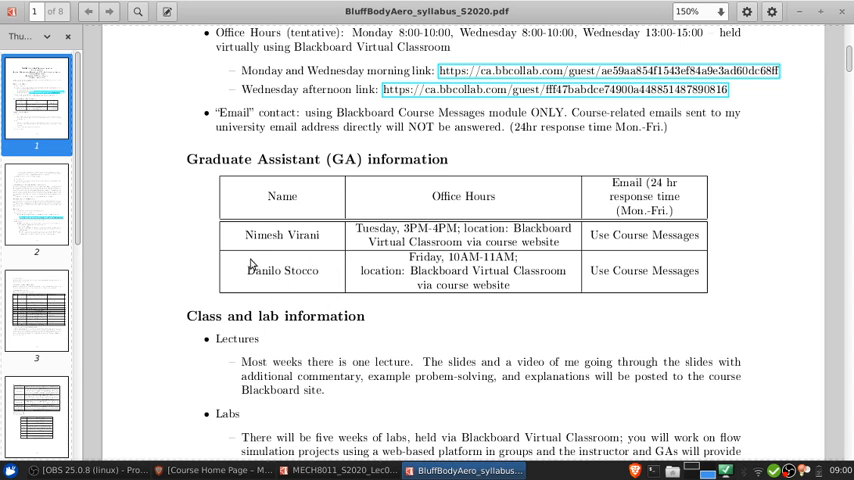
{"action": "mouse_move", "coordinate": [334, 272]}
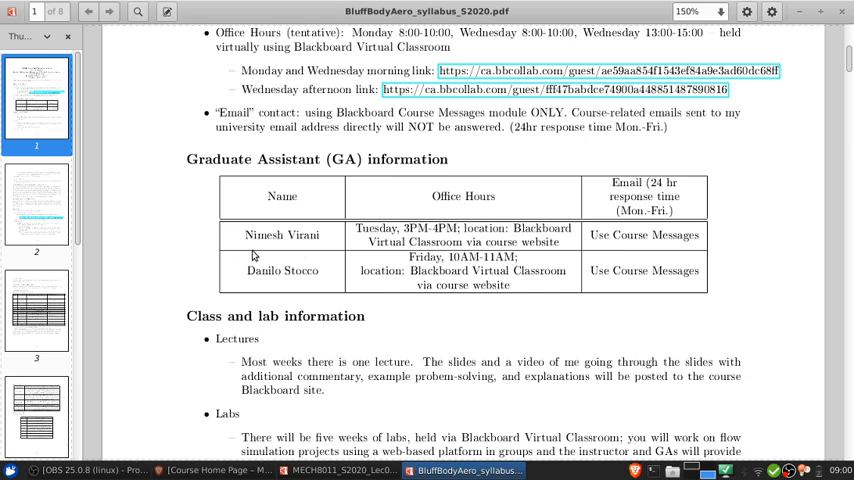
{"action": "mouse_move", "coordinate": [290, 256]}
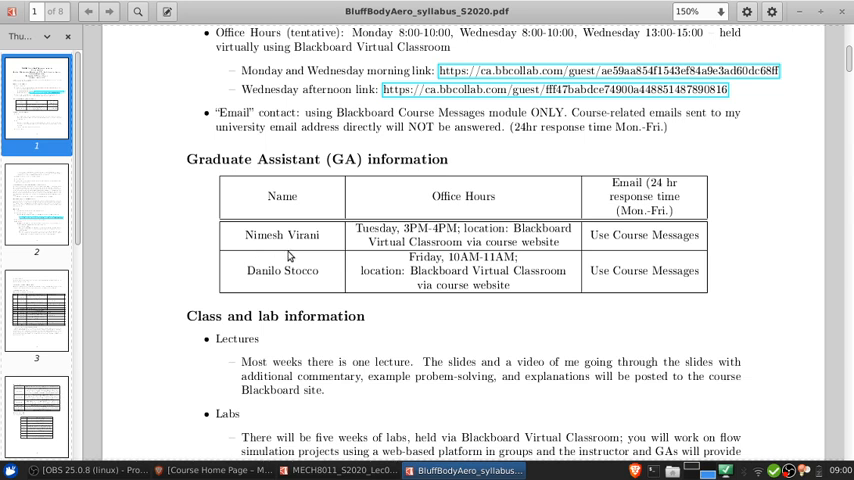
{"action": "mouse_move", "coordinate": [400, 256]}
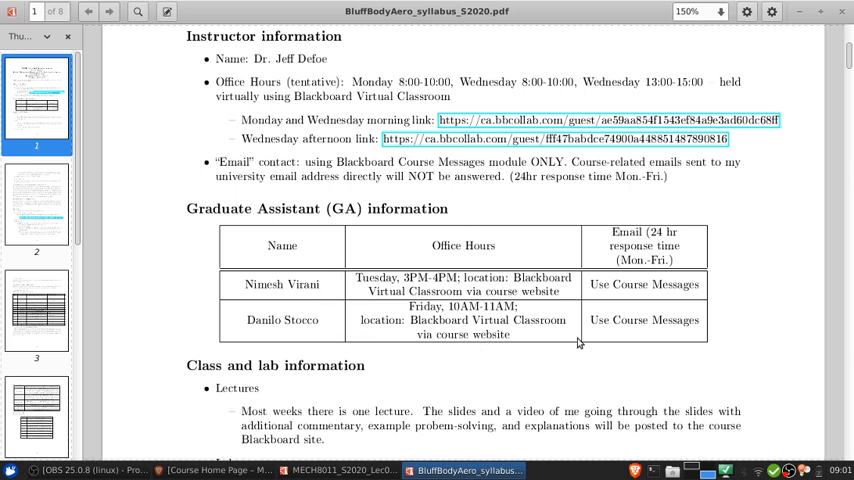
{"action": "mouse_move", "coordinate": [584, 288]}
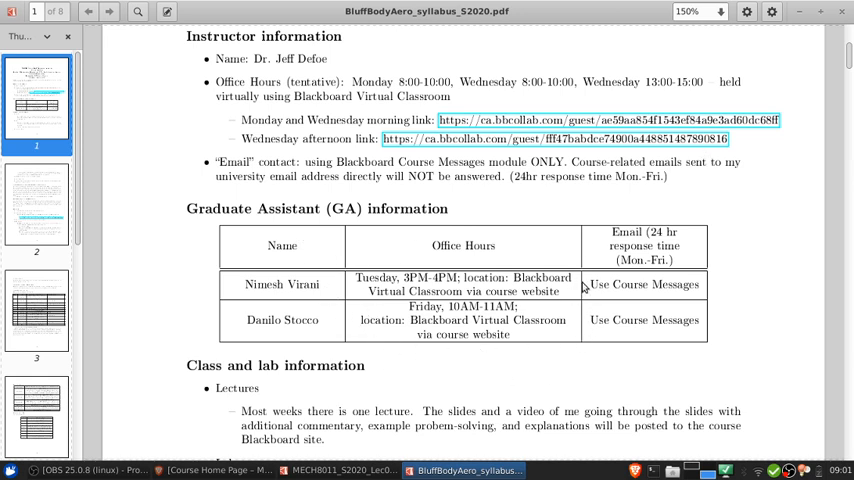
{"action": "mouse_move", "coordinate": [764, 224]}
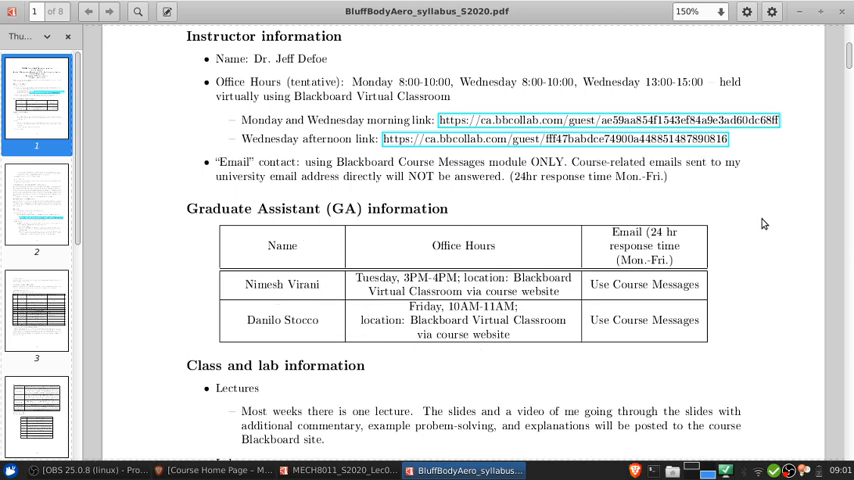
{"action": "mouse_move", "coordinate": [784, 218]}
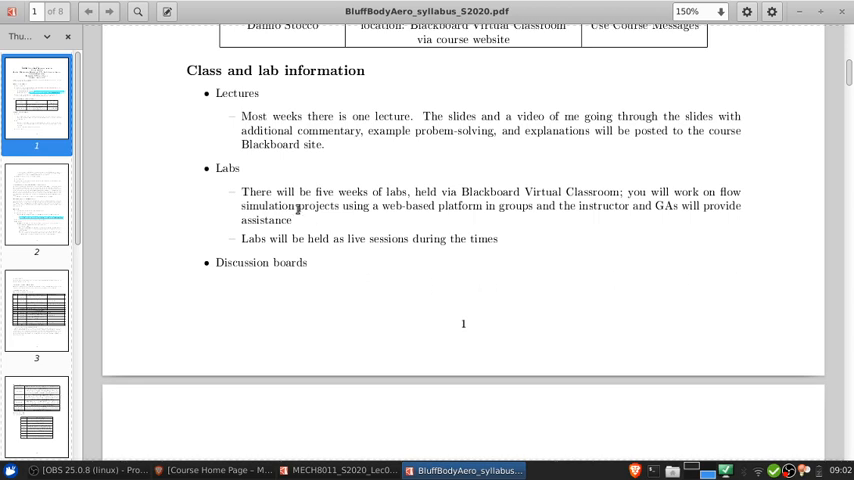
{"action": "mouse_move", "coordinate": [268, 190]}
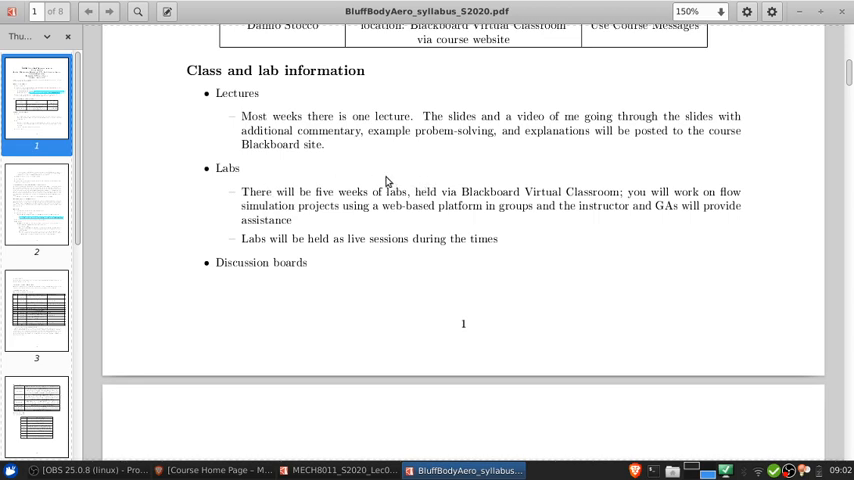
{"action": "mouse_move", "coordinate": [408, 188]}
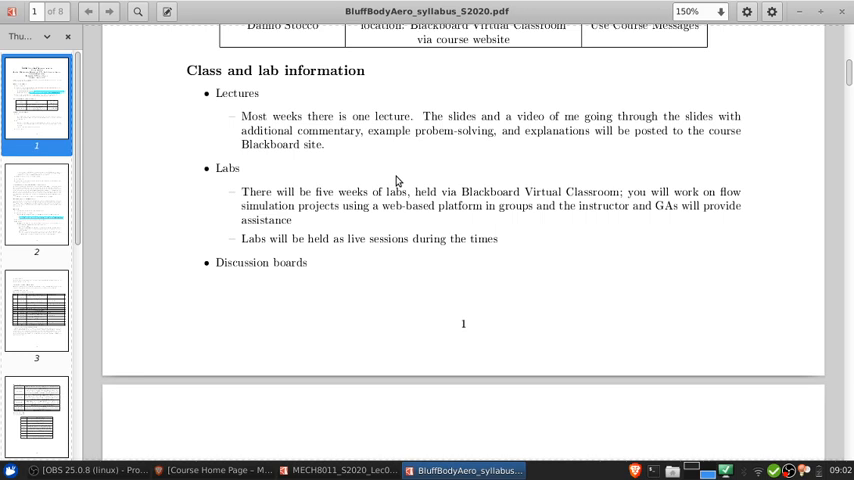
{"action": "mouse_move", "coordinate": [424, 256]}
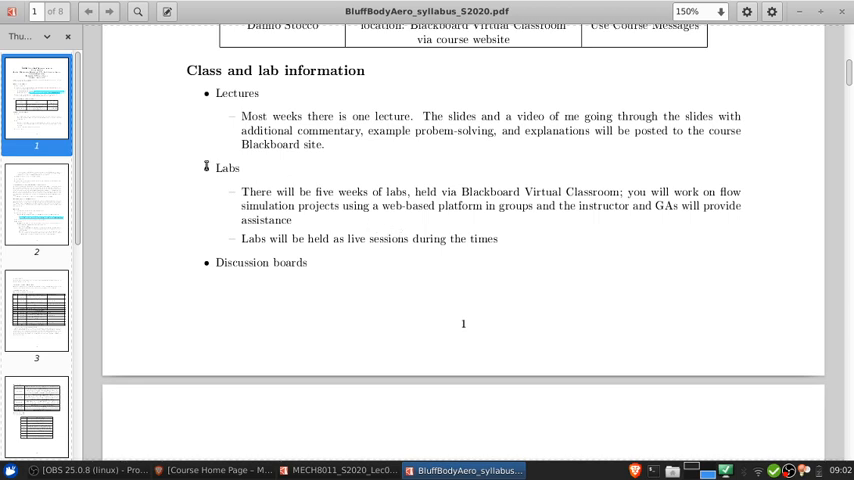
{"action": "mouse_move", "coordinate": [212, 178]}
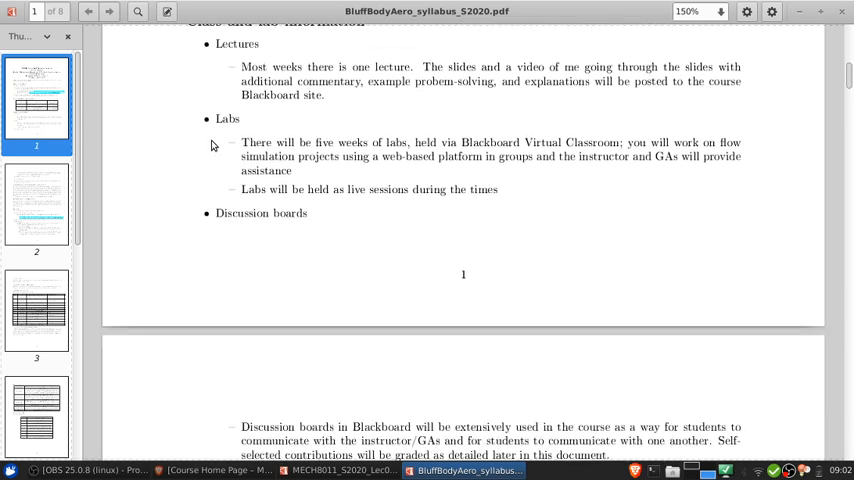
Step: Scroll into page 2 down to the Course Description per University Course Calendar
{"action": "scroll", "scroll_direction": "down", "scroll_amount": 3}
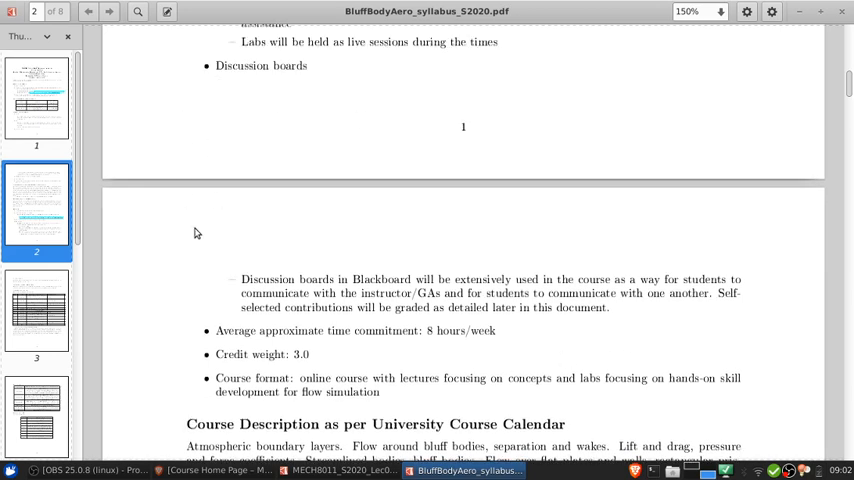
{"action": "mouse_move", "coordinate": [376, 316]}
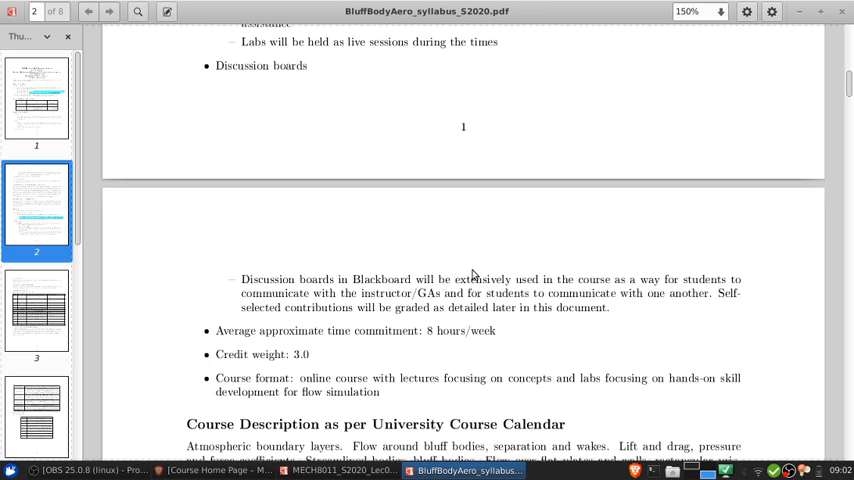
{"action": "mouse_move", "coordinate": [474, 272]}
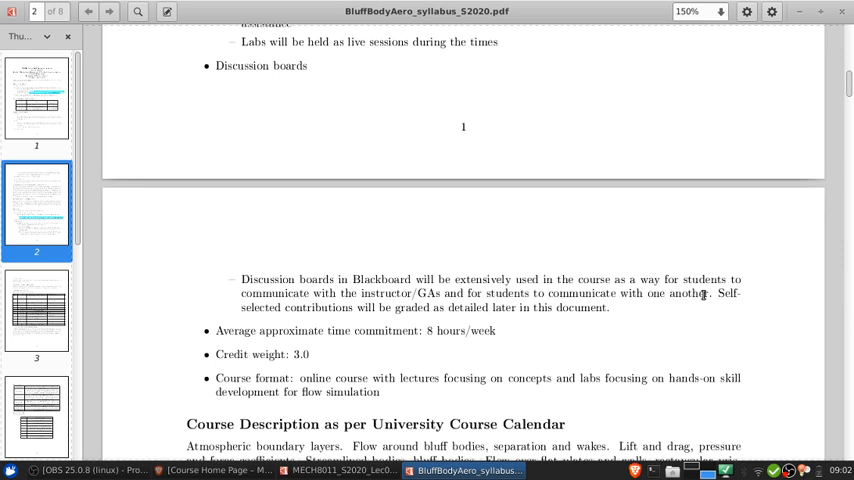
{"action": "mouse_move", "coordinate": [696, 294]}
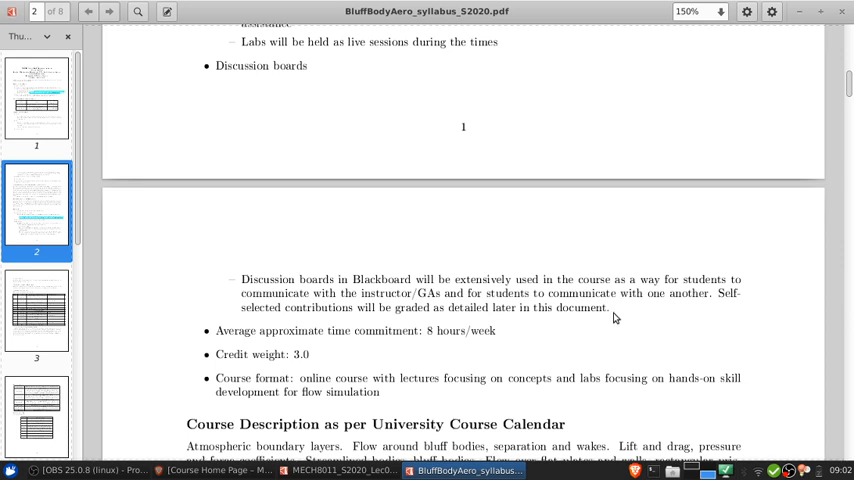
{"action": "mouse_move", "coordinate": [588, 312]}
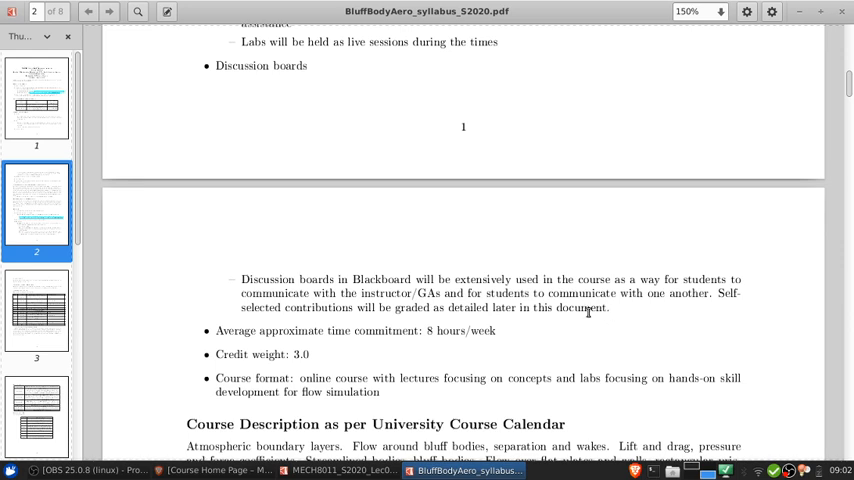
{"action": "scroll", "scroll_direction": "down", "scroll_amount": 3}
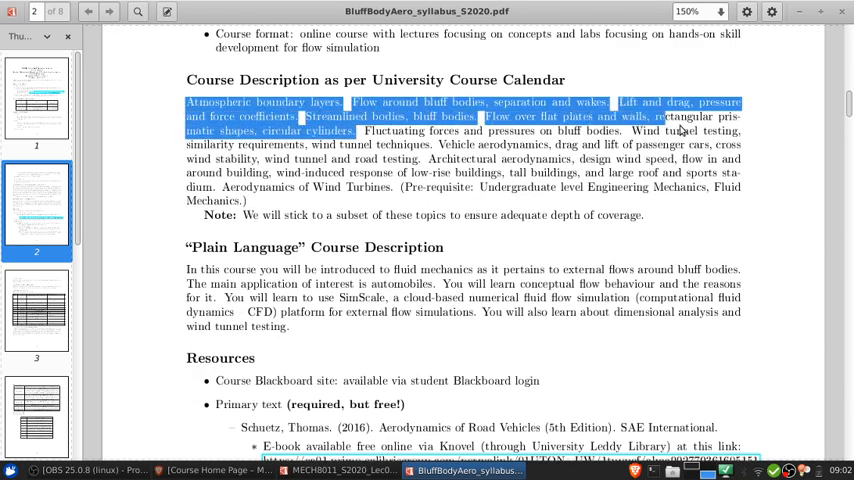
Step: Scroll to the Resources section with the primary text, e-book link and SimScale resource
{"action": "scroll", "scroll_direction": "down", "scroll_amount": 3}
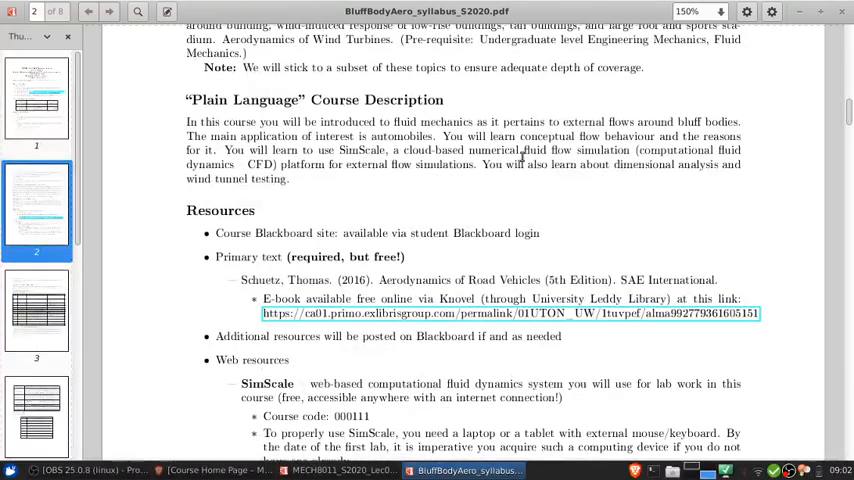
{"action": "mouse_move", "coordinate": [170, 126]}
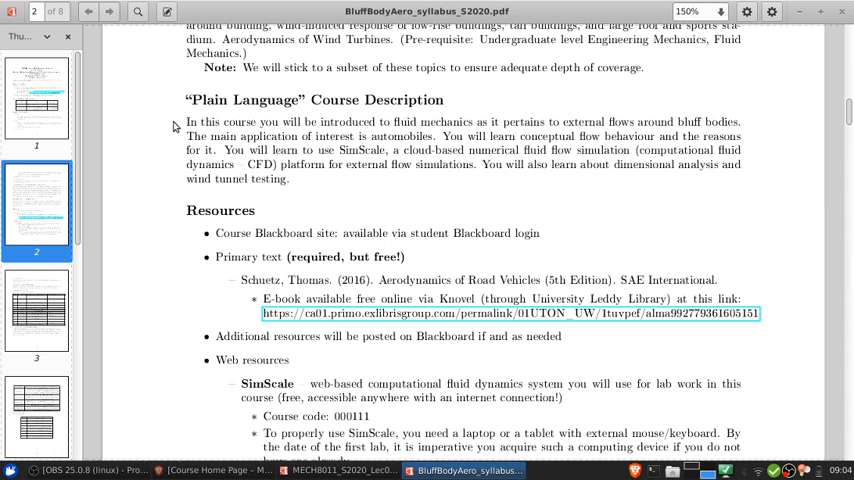
{"action": "scroll", "scroll_direction": "down", "scroll_amount": 3}
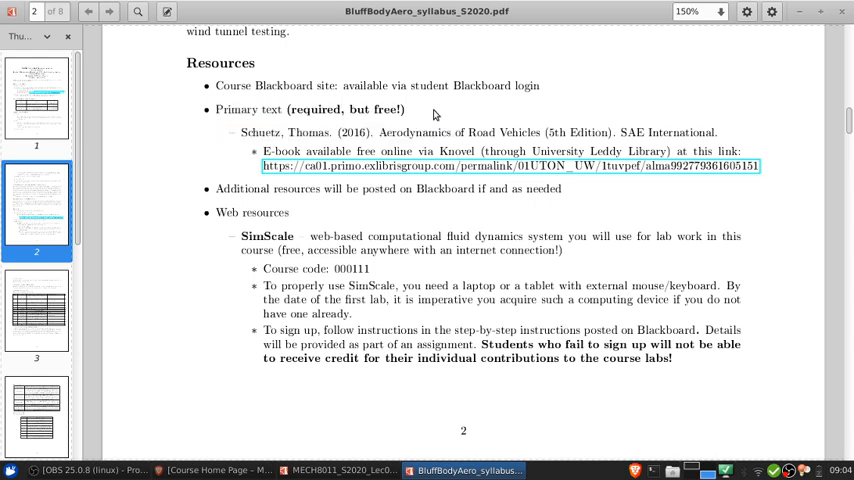
{"action": "mouse_move", "coordinate": [362, 148]}
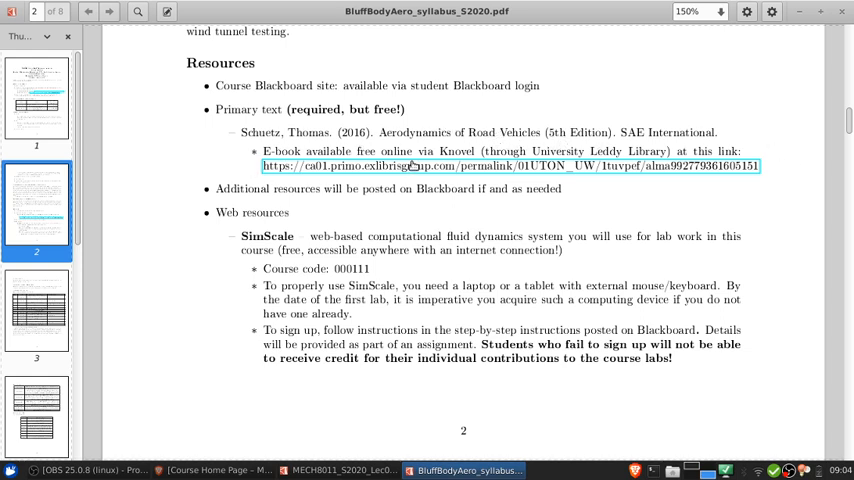
{"action": "mouse_move", "coordinate": [764, 212]}
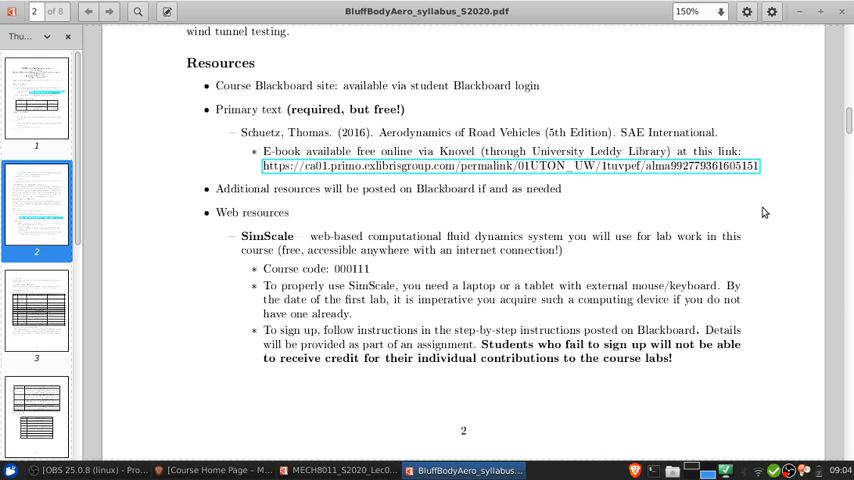
{"action": "mouse_move", "coordinate": [754, 186]}
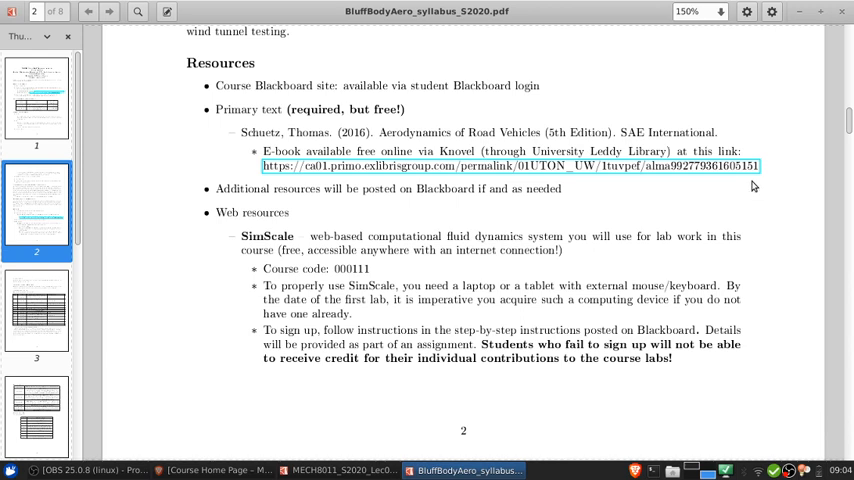
{"action": "mouse_move", "coordinate": [768, 180]}
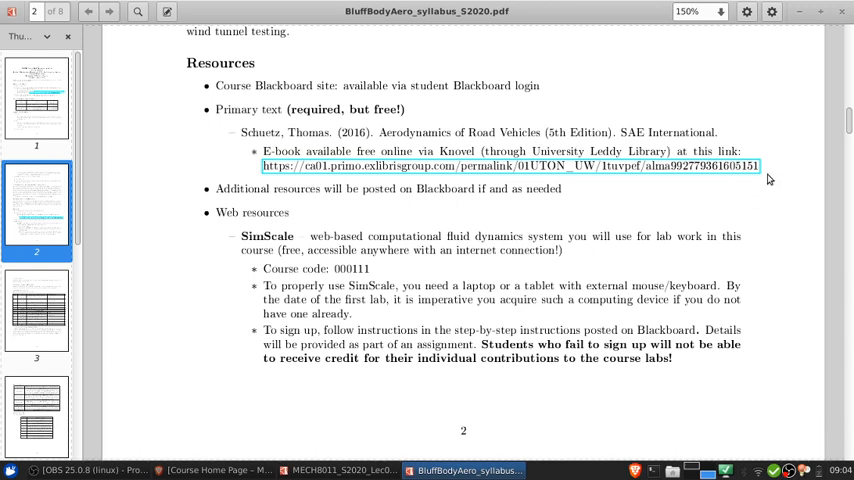
{"action": "mouse_move", "coordinate": [768, 172]}
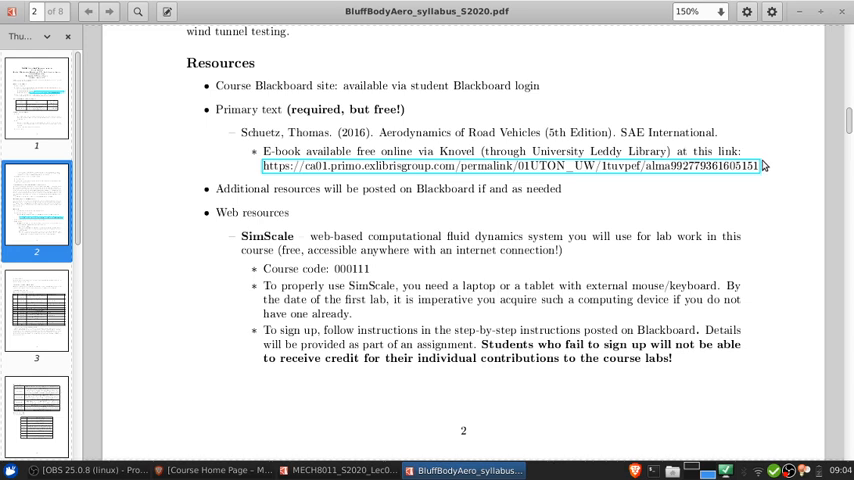
{"action": "mouse_move", "coordinate": [760, 164]}
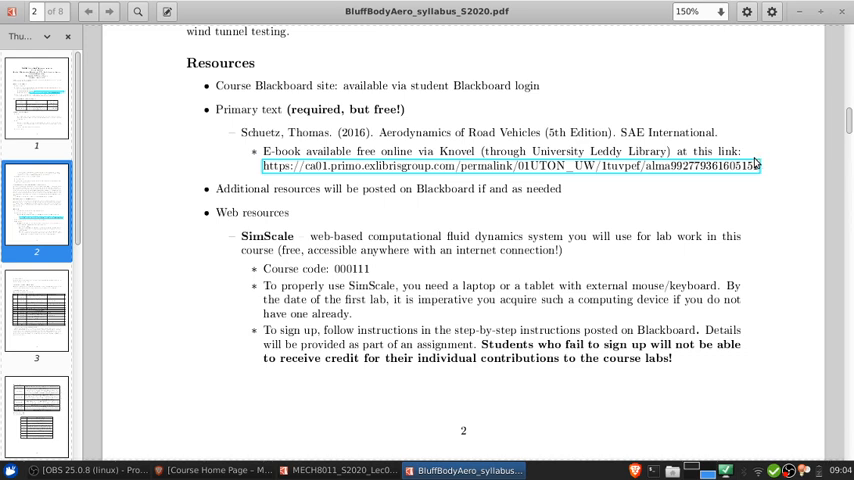
{"action": "mouse_move", "coordinate": [768, 160]}
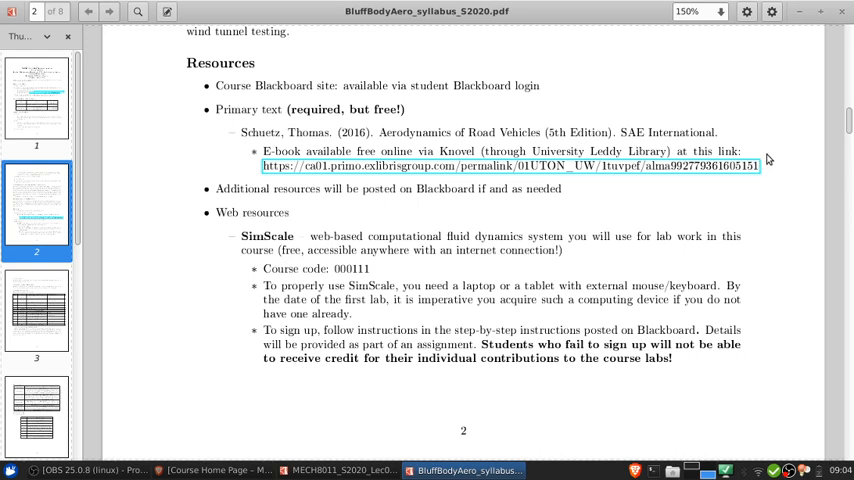
{"action": "mouse_move", "coordinate": [748, 150]}
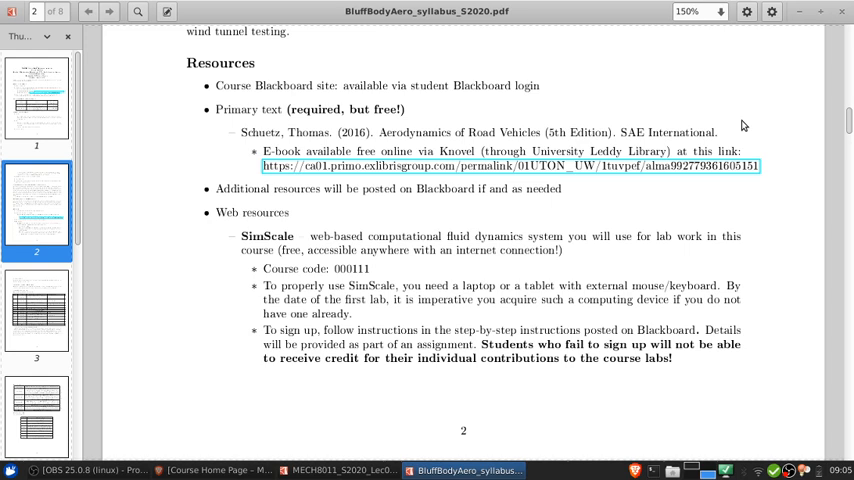
{"action": "mouse_move", "coordinate": [776, 152]}
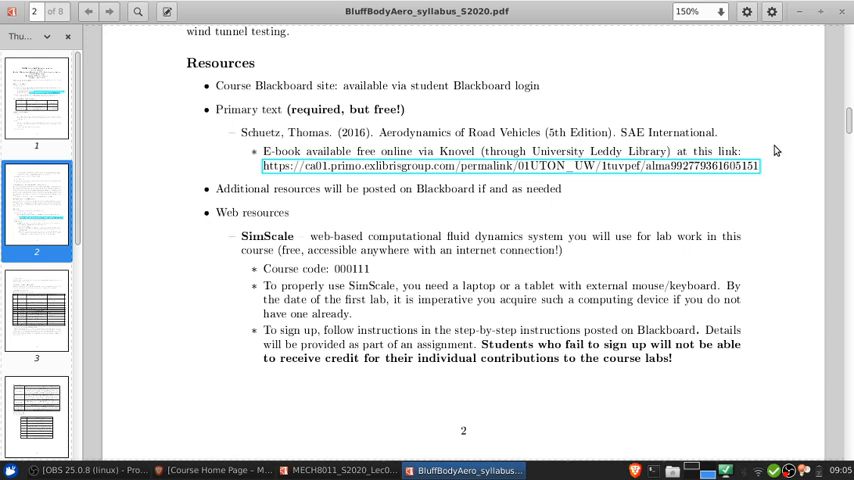
Step: Scroll past page 2 to page 3's Social Contract, highlighting a few phrases while reading
{"action": "double_click", "coordinate": [242, 188]}
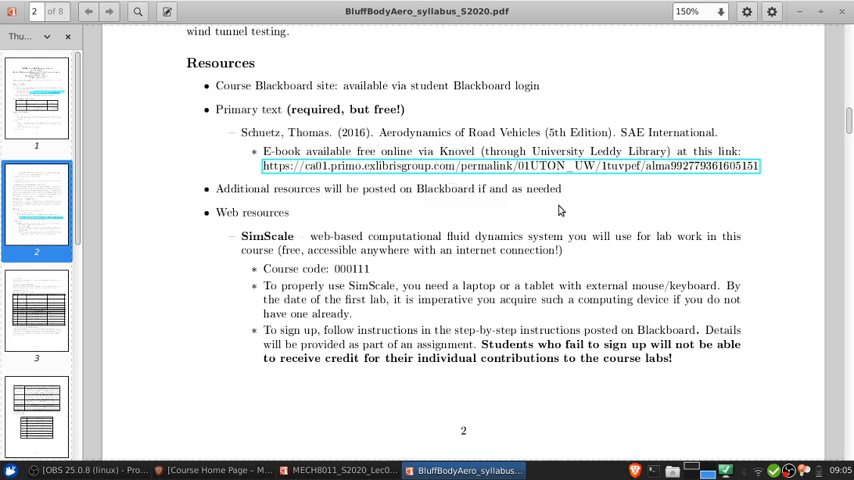
{"action": "mouse_move", "coordinate": [818, 300]}
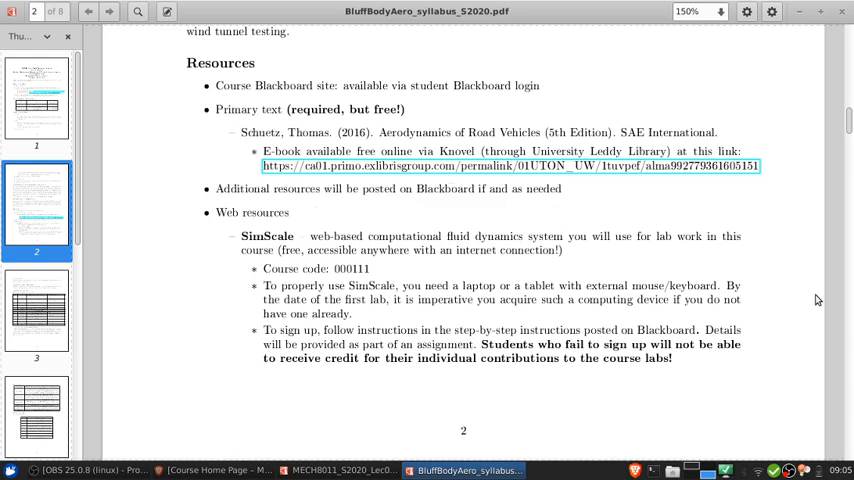
{"action": "scroll", "scroll_direction": "down", "scroll_amount": 3}
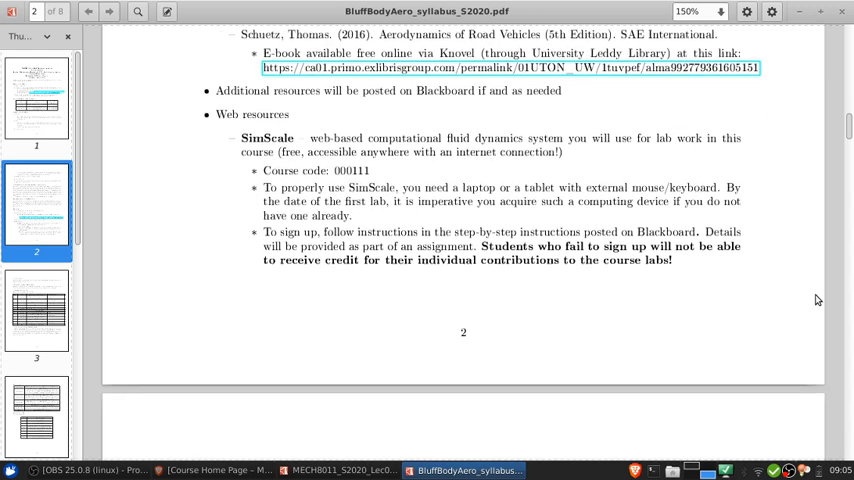
{"action": "scroll", "scroll_direction": "down", "scroll_amount": 3}
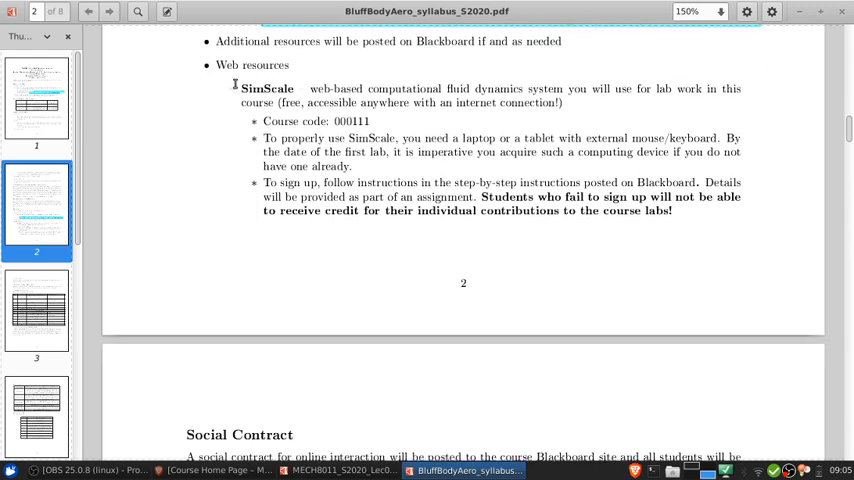
{"action": "mouse_move", "coordinate": [312, 86]}
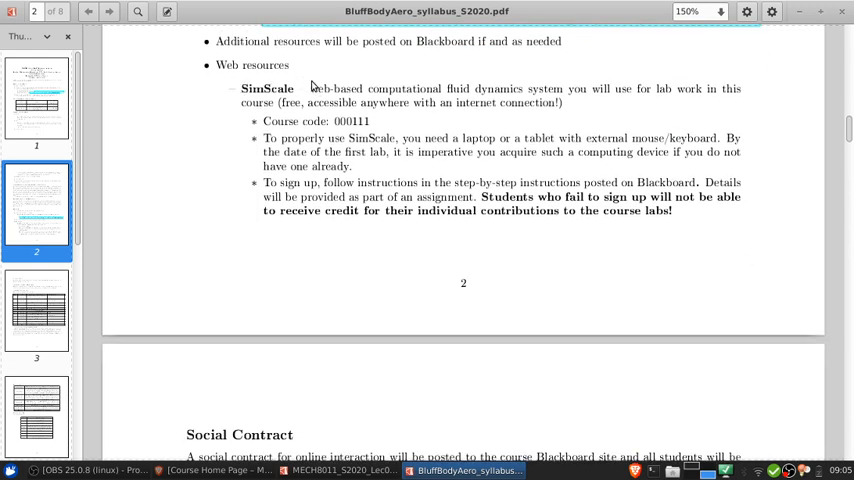
{"action": "mouse_move", "coordinate": [492, 264]}
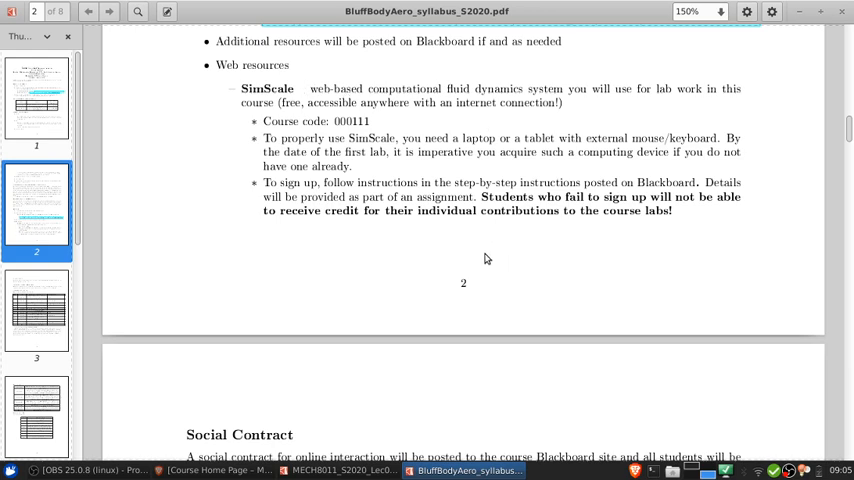
{"action": "mouse_move", "coordinate": [512, 260]}
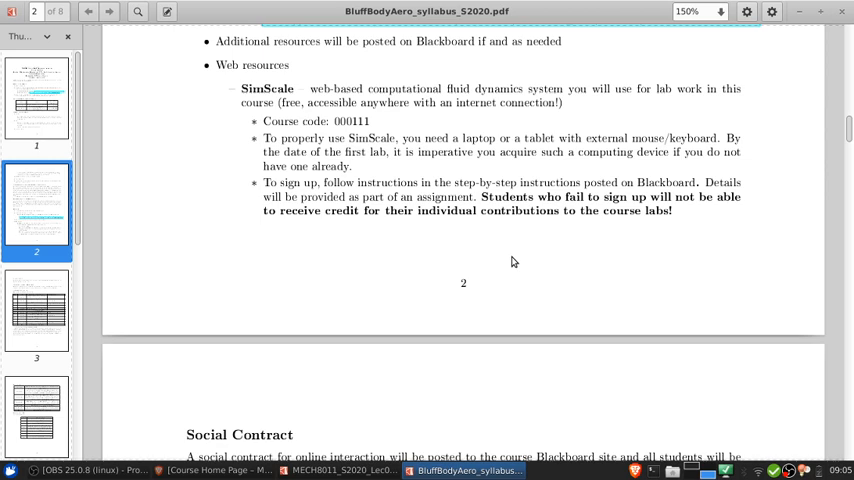
{"action": "mouse_move", "coordinate": [426, 192]}
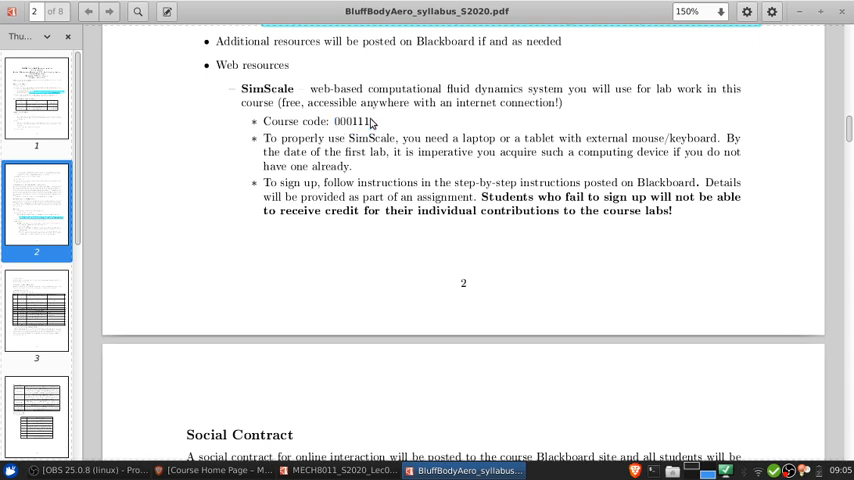
{"action": "double_click", "coordinate": [352, 120]}
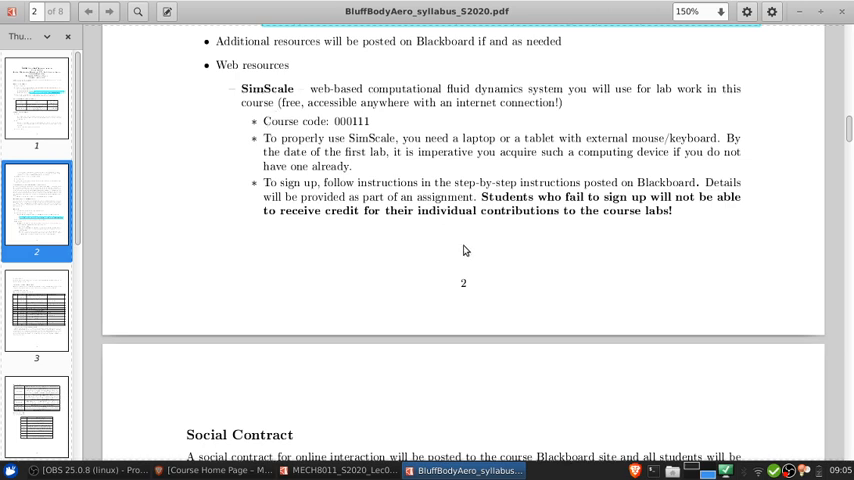
{"action": "mouse_move", "coordinate": [396, 248]}
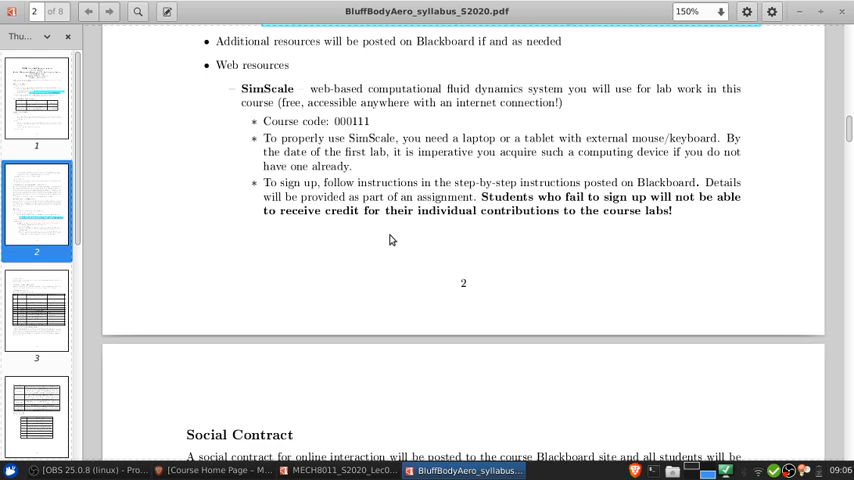
{"action": "mouse_move", "coordinate": [472, 268]}
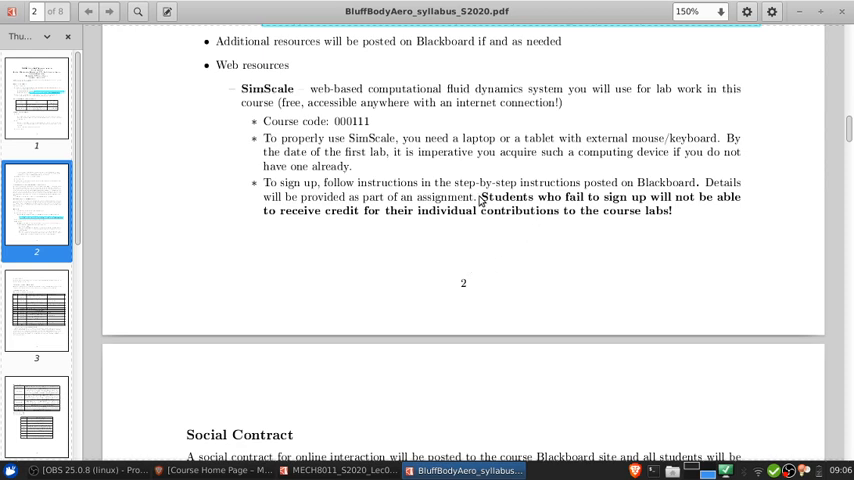
{"action": "left_click_drag", "start_coordinate": [480, 196], "coordinate": [672, 212]}
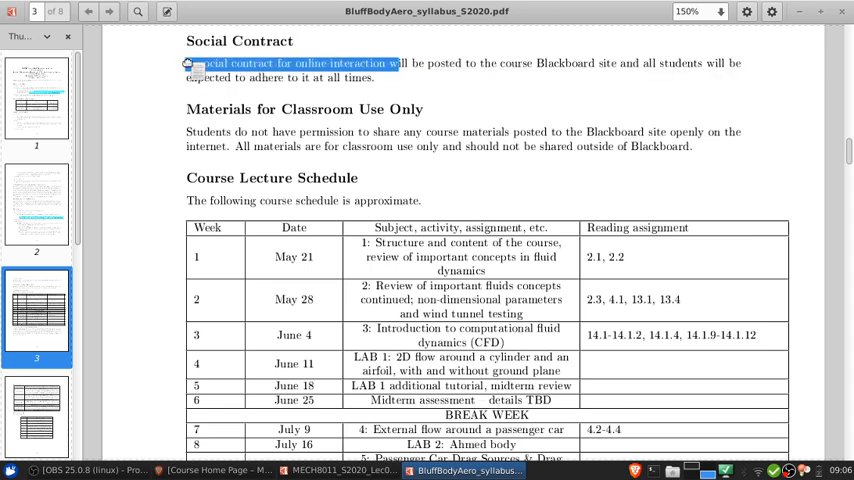
{"action": "left_click", "coordinate": [180, 64]}
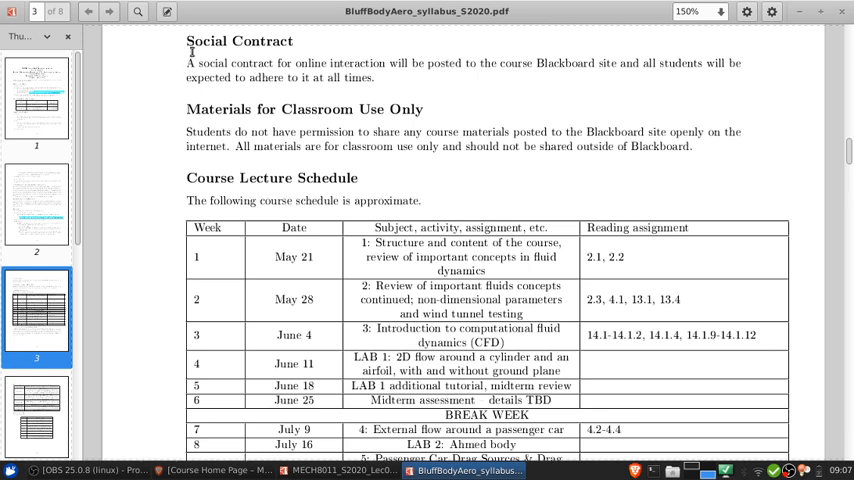
{"action": "mouse_move", "coordinate": [184, 120]}
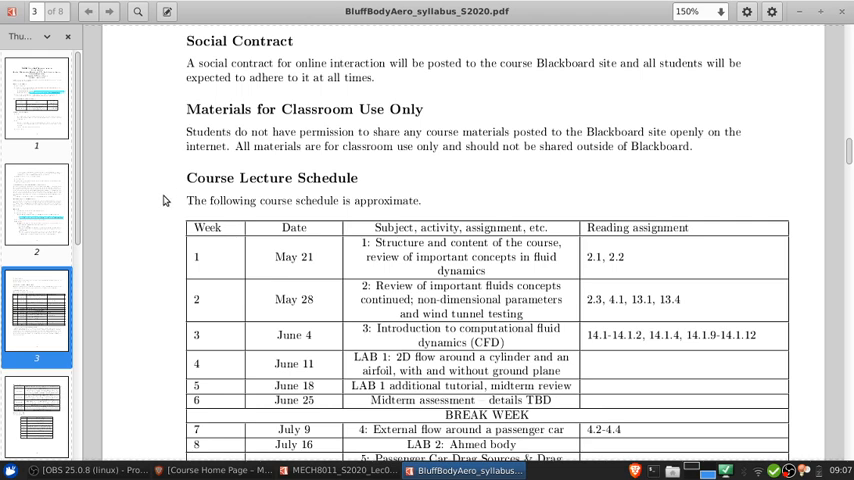
Step: Scroll page 3 so the full Course Lecture Schedule table fills the view
{"action": "scroll", "scroll_direction": "down", "scroll_amount": 3}
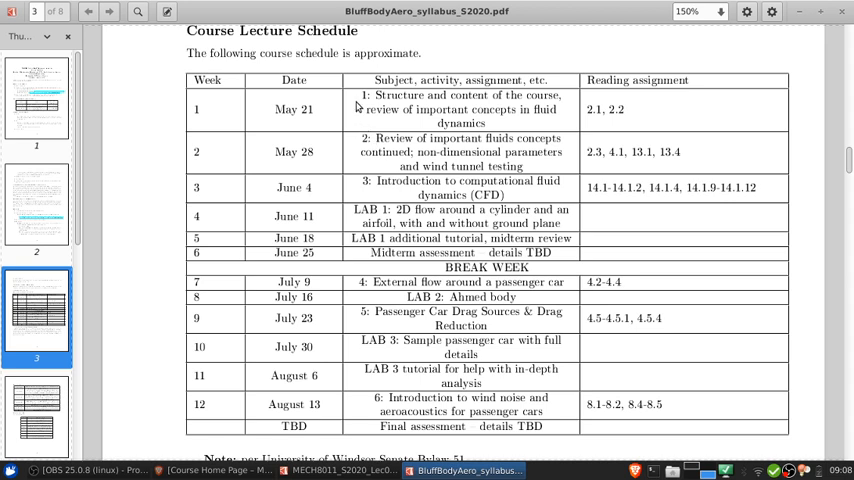
{"action": "double_click", "coordinate": [292, 108]}
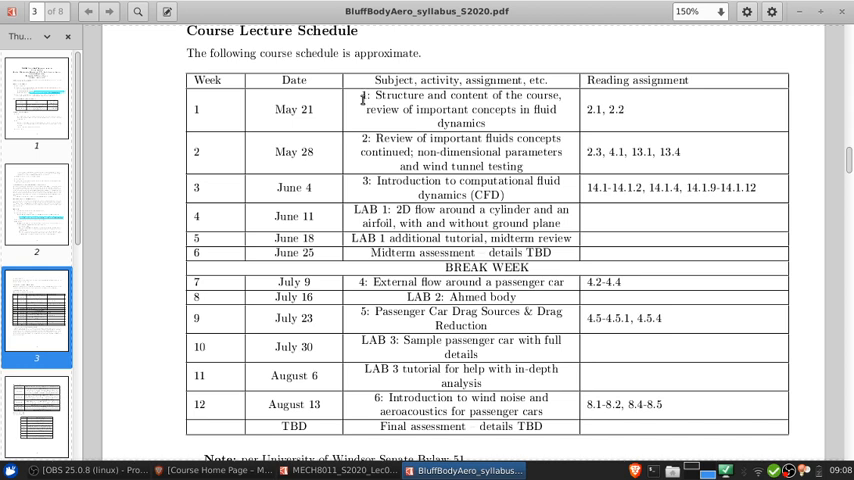
{"action": "mouse_move", "coordinate": [354, 134]}
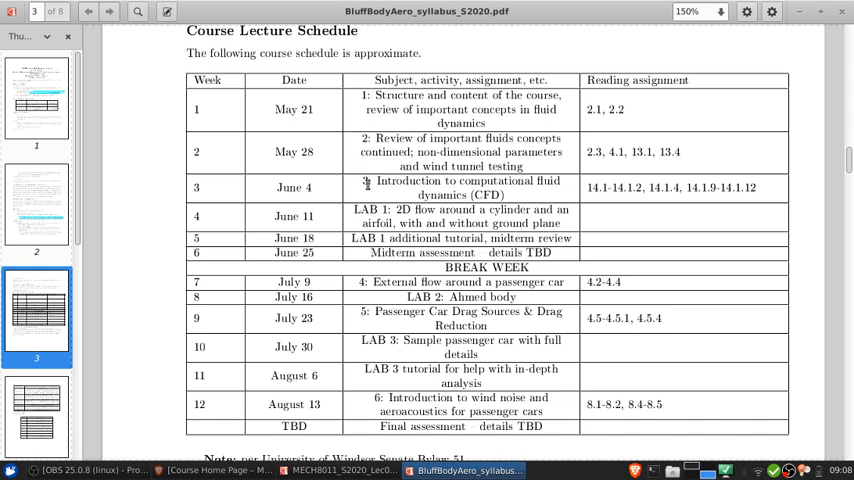
{"action": "mouse_move", "coordinate": [344, 220]}
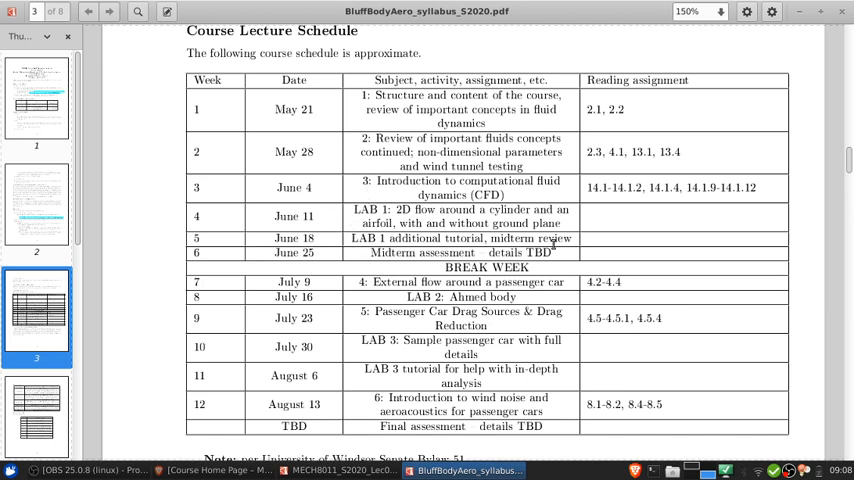
{"action": "mouse_move", "coordinate": [352, 210]}
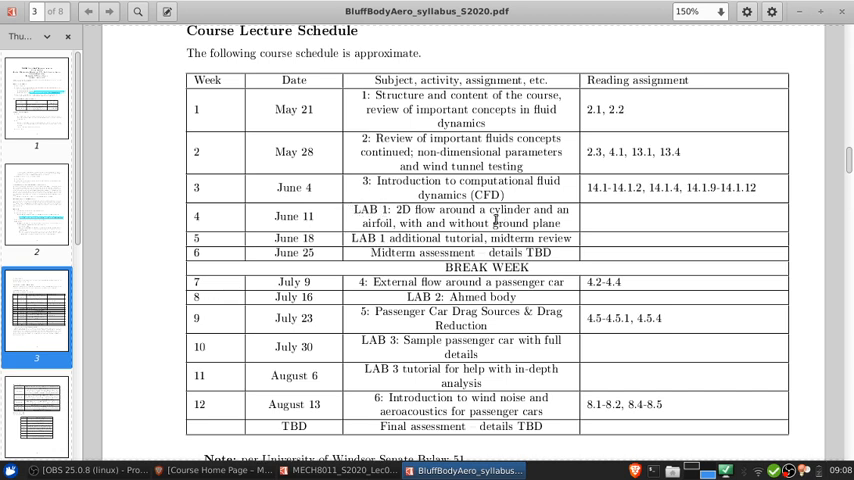
{"action": "mouse_move", "coordinate": [356, 208]}
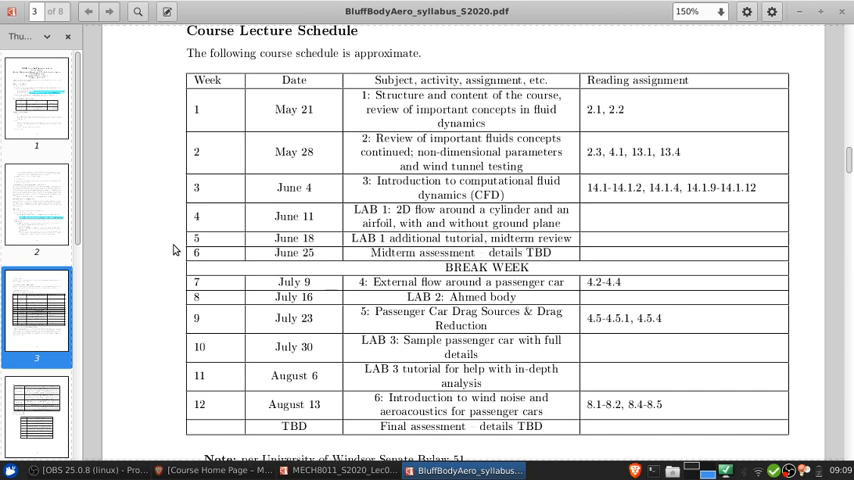
{"action": "scroll", "scroll_direction": "down", "scroll_amount": 3}
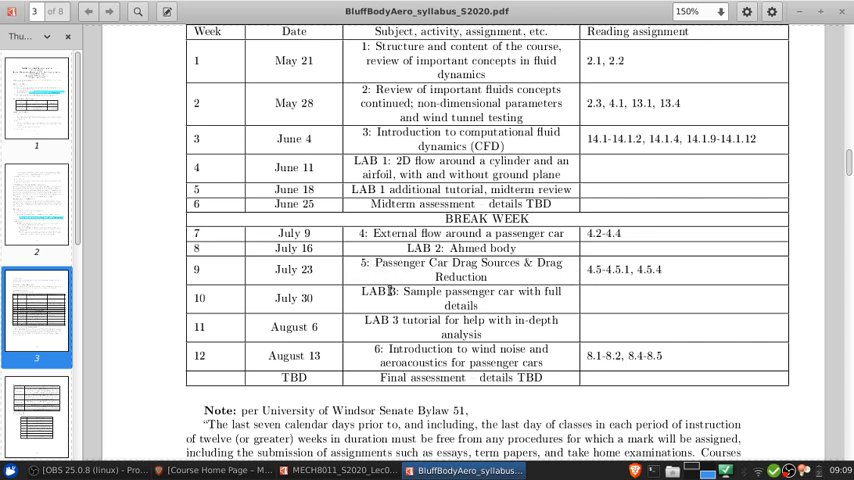
Step: Highlight the wind noise lecture topic, clear it, and scroll to the Important Dates table on page 4
{"action": "scroll", "scroll_direction": "down", "scroll_amount": 3}
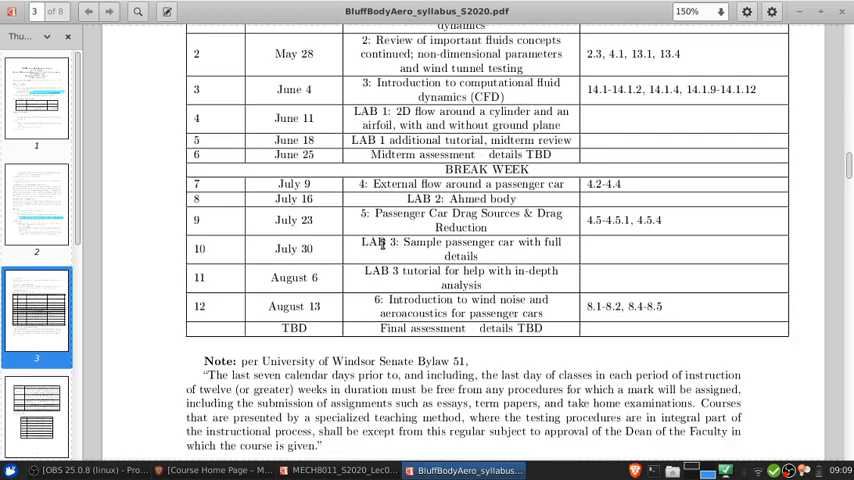
{"action": "double_click", "coordinate": [392, 242]}
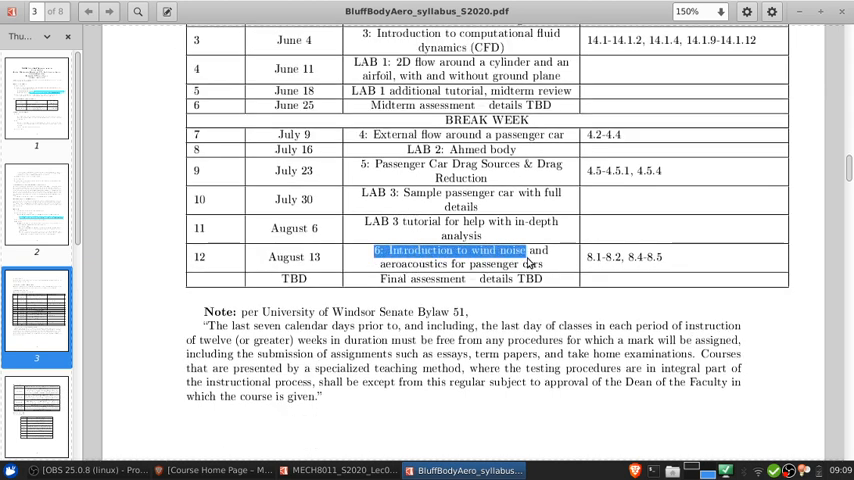
{"action": "left_click", "coordinate": [450, 264]}
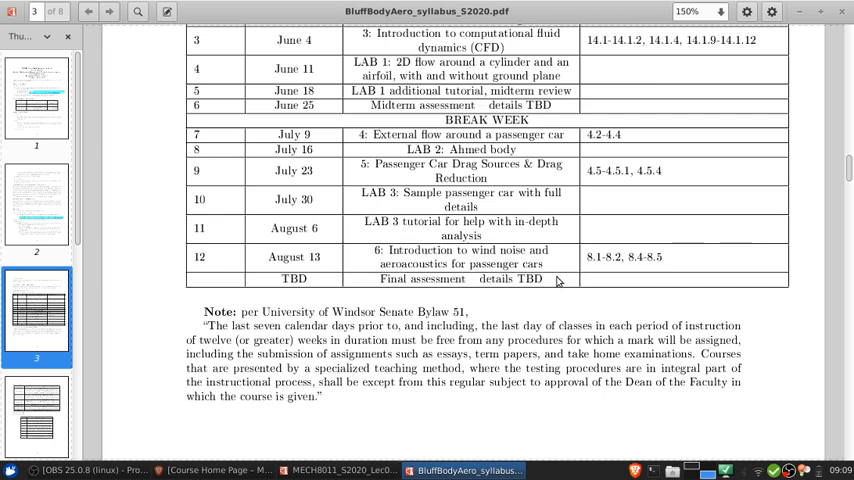
{"action": "mouse_move", "coordinate": [366, 252]}
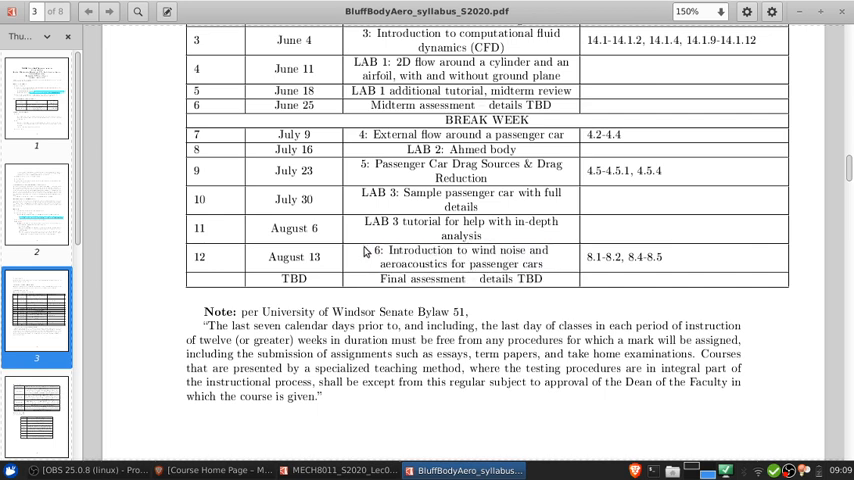
{"action": "scroll", "scroll_direction": "up", "scroll_amount": 3}
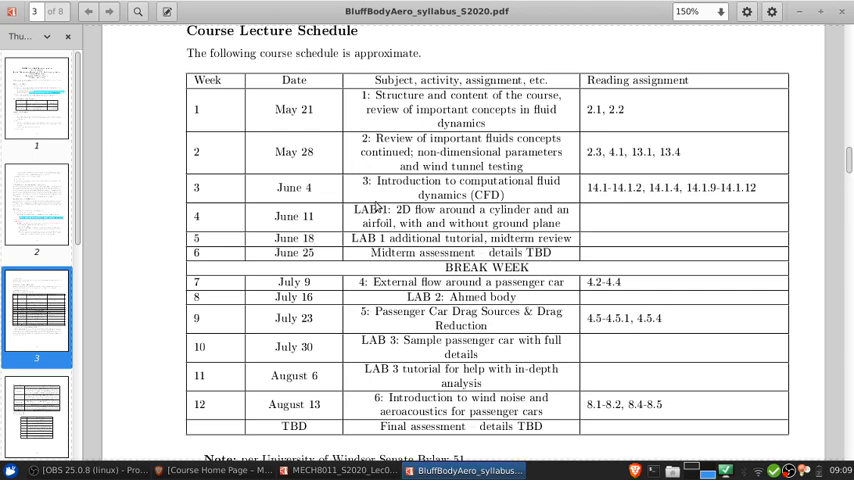
{"action": "scroll", "scroll_direction": "down", "scroll_amount": 3}
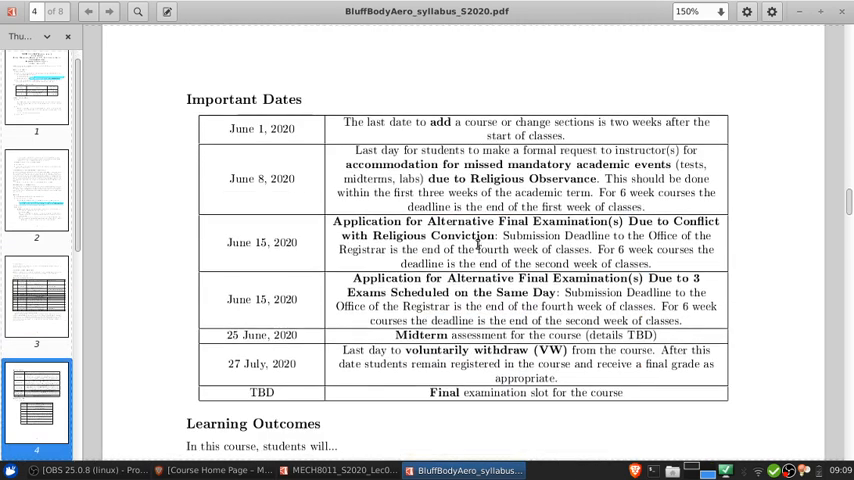
Step: Scroll past the Learning Outcomes table to the Evaluation Methods heading on page 5
{"action": "scroll", "scroll_direction": "down", "scroll_amount": 3}
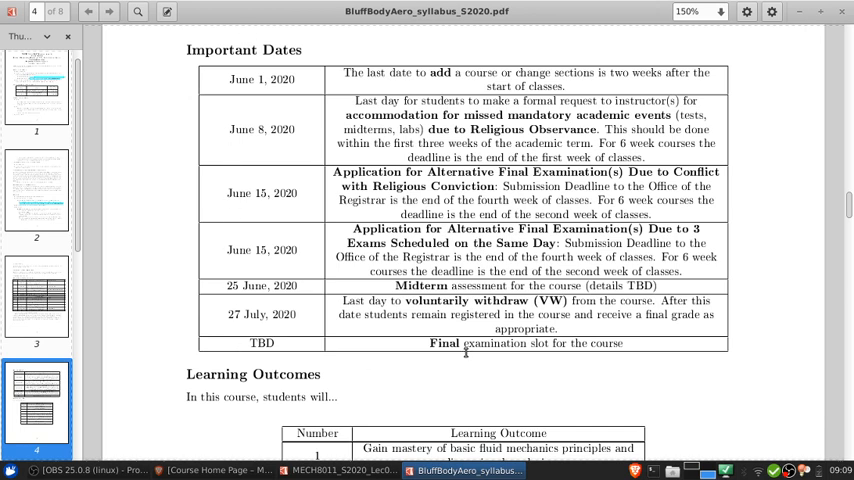
{"action": "mouse_move", "coordinate": [176, 68]}
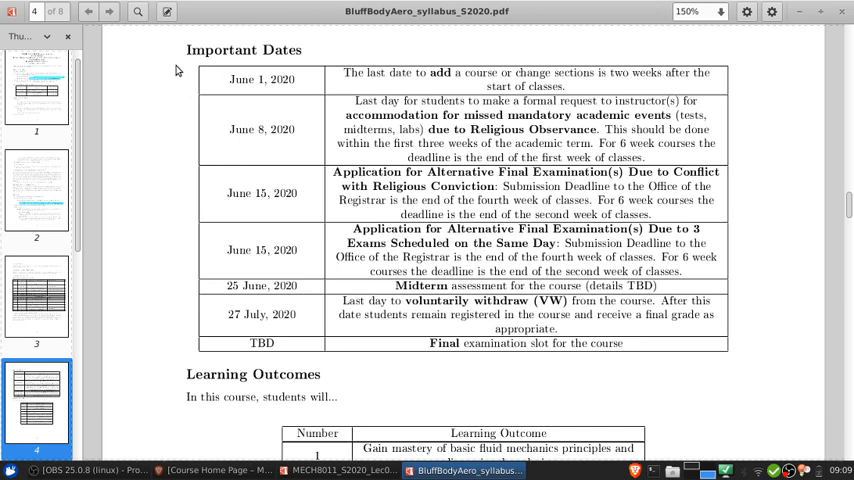
{"action": "mouse_move", "coordinate": [616, 308]}
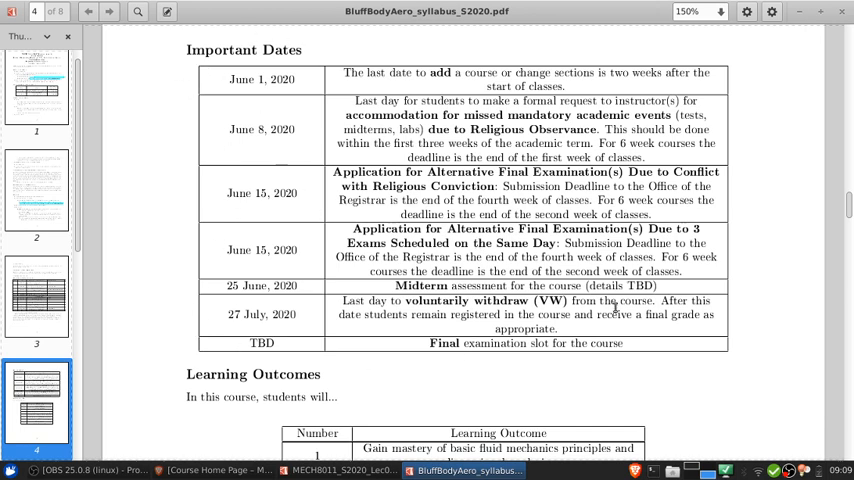
{"action": "scroll", "scroll_direction": "down", "scroll_amount": 3}
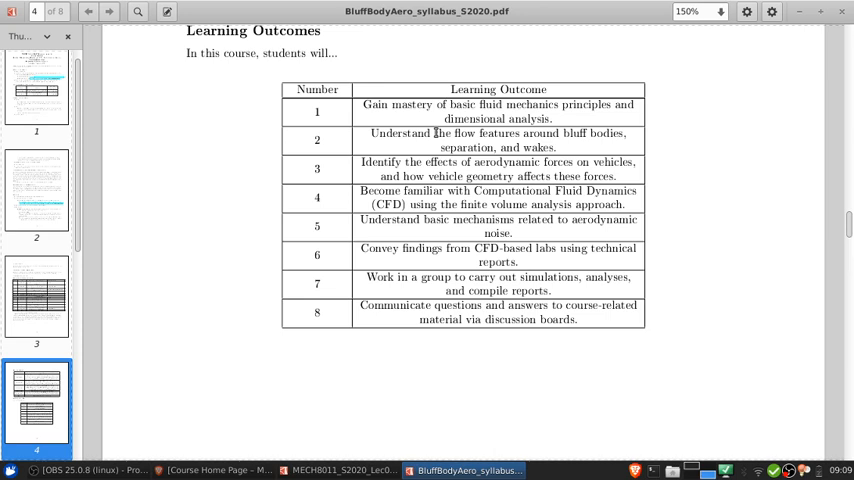
{"action": "mouse_move", "coordinate": [364, 162]}
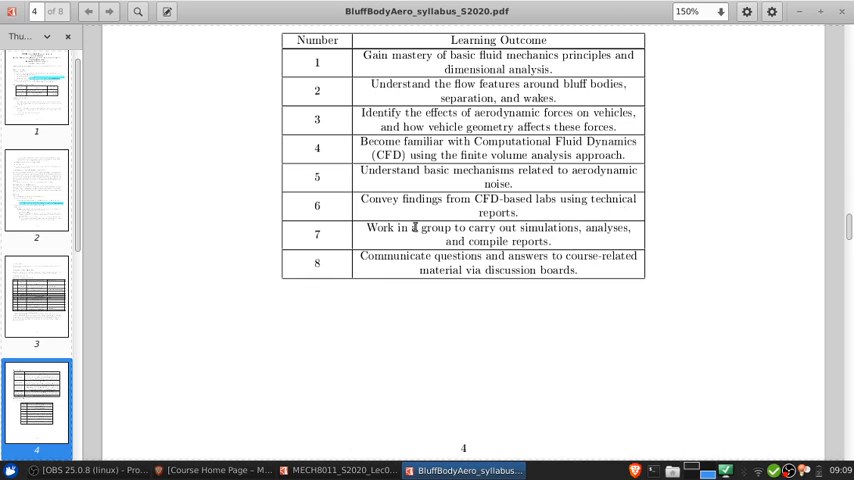
{"action": "mouse_move", "coordinate": [364, 236]}
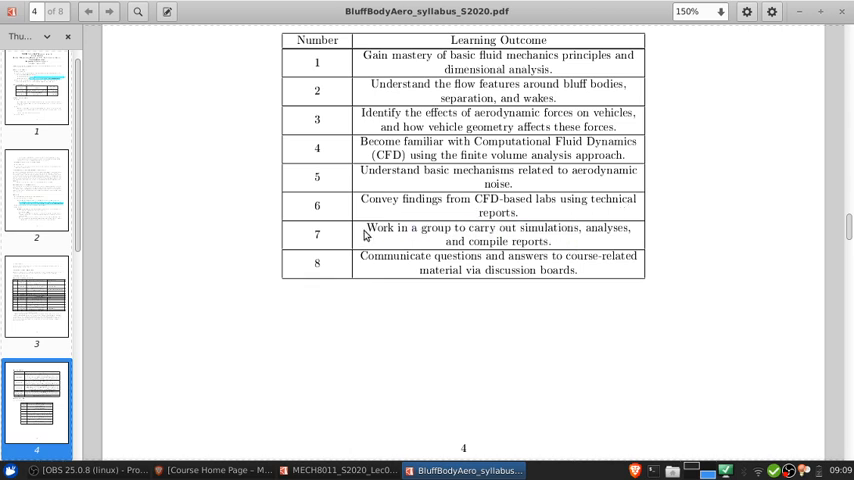
{"action": "left_click_drag", "start_coordinate": [360, 256], "coordinate": [596, 270]}
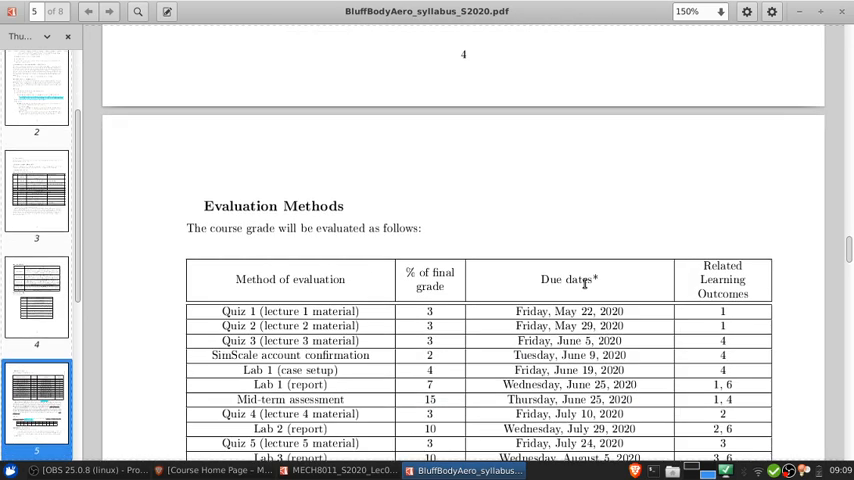
Step: Scroll to show the complete Evaluation Methods grading table, selecting a couple of entries while reading
{"action": "scroll", "scroll_direction": "down", "scroll_amount": 3}
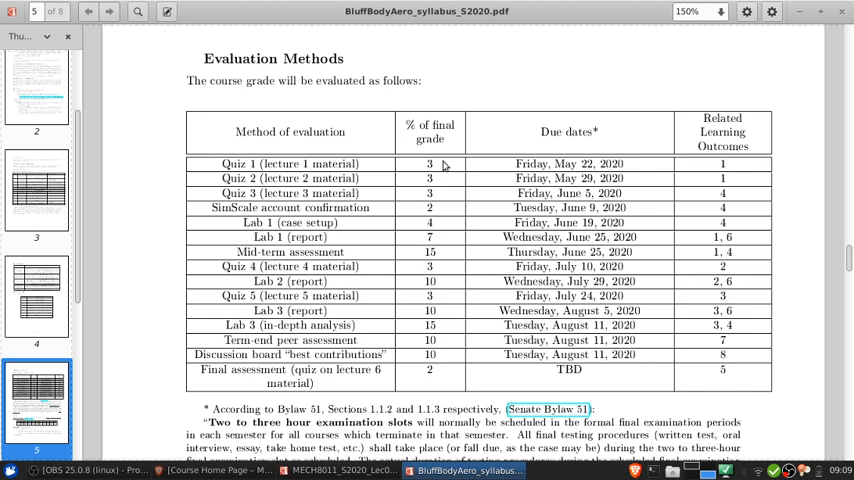
{"action": "mouse_move", "coordinate": [350, 172]}
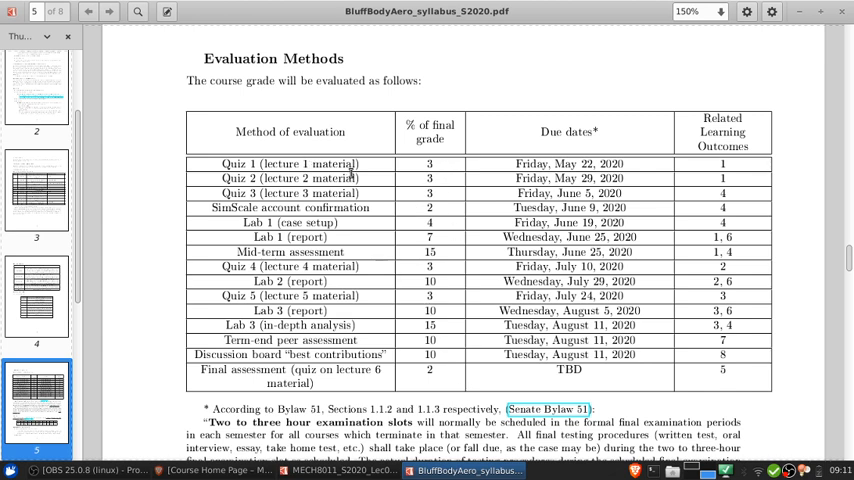
{"action": "mouse_move", "coordinate": [404, 192]}
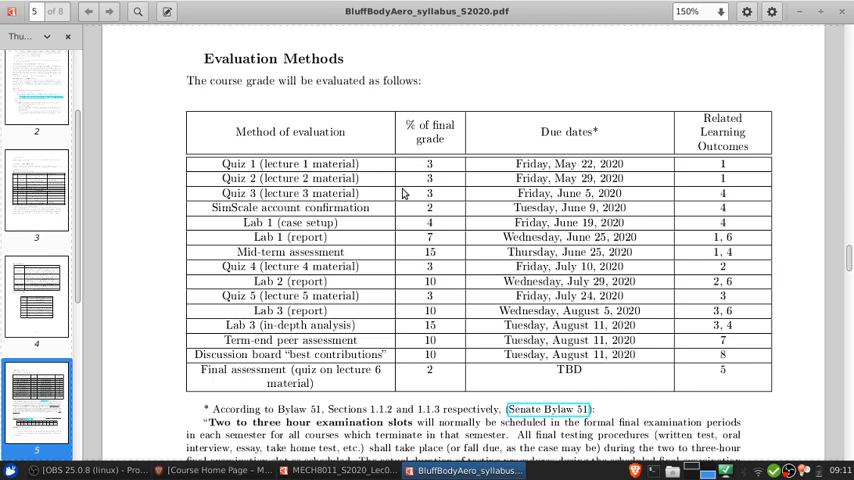
{"action": "double_click", "coordinate": [428, 164]}
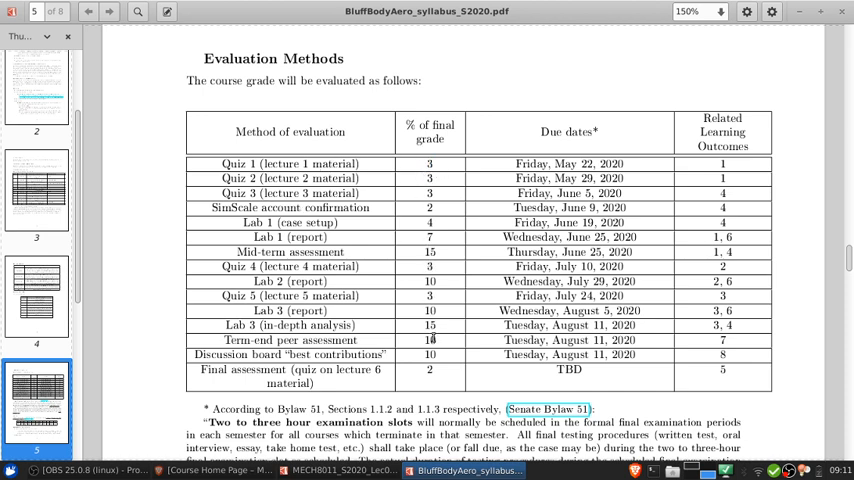
{"action": "mouse_move", "coordinate": [426, 376]}
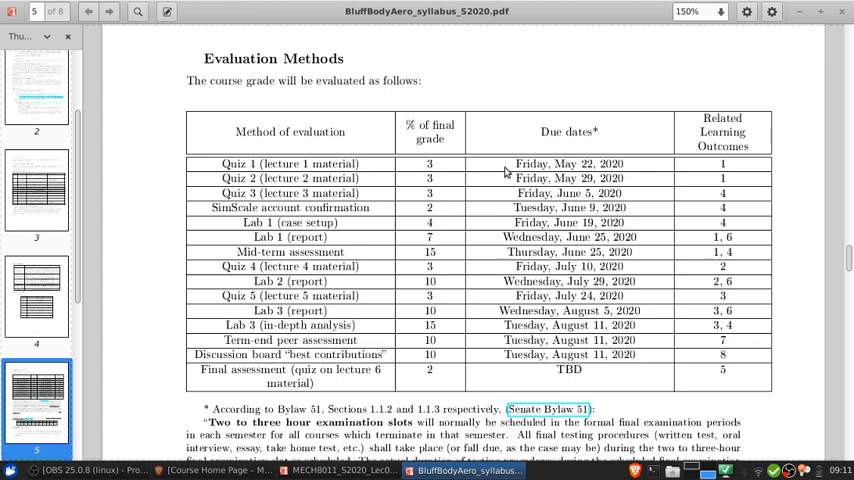
{"action": "mouse_move", "coordinate": [512, 164]}
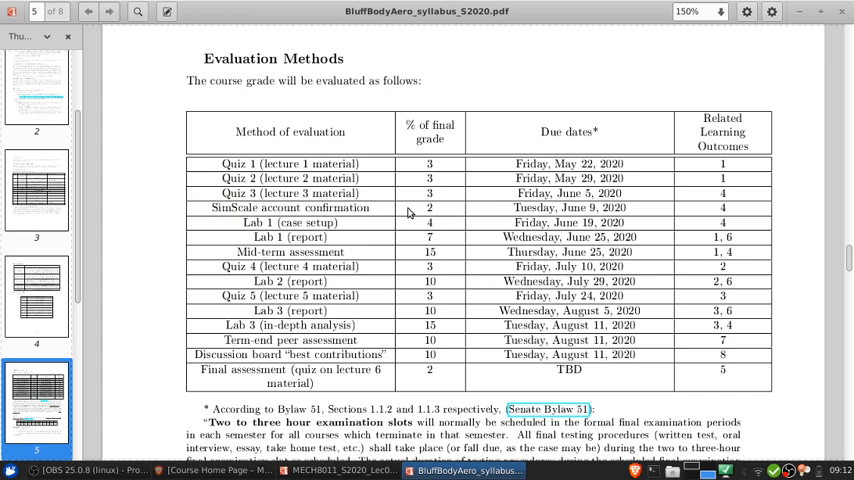
{"action": "double_click", "coordinate": [428, 208]}
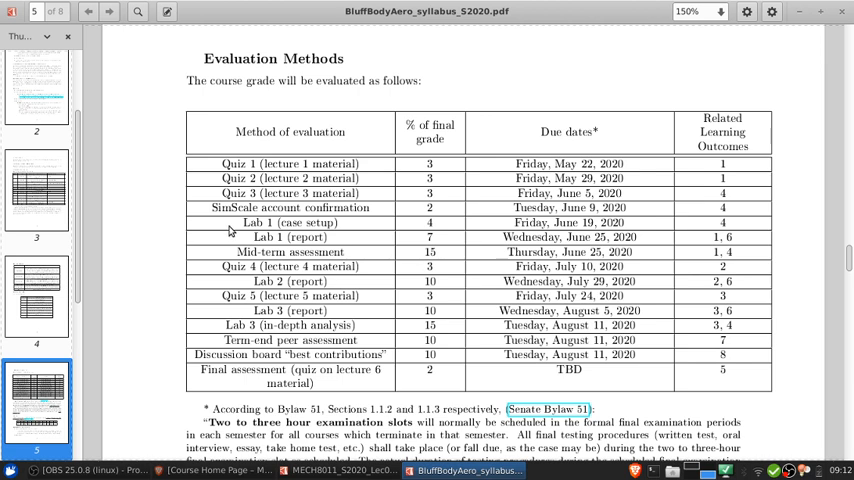
{"action": "mouse_move", "coordinate": [352, 246]}
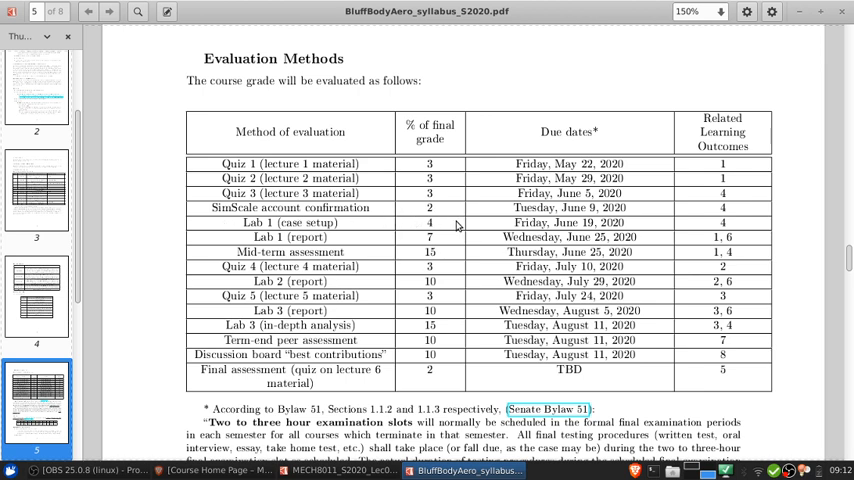
{"action": "mouse_move", "coordinate": [428, 244]}
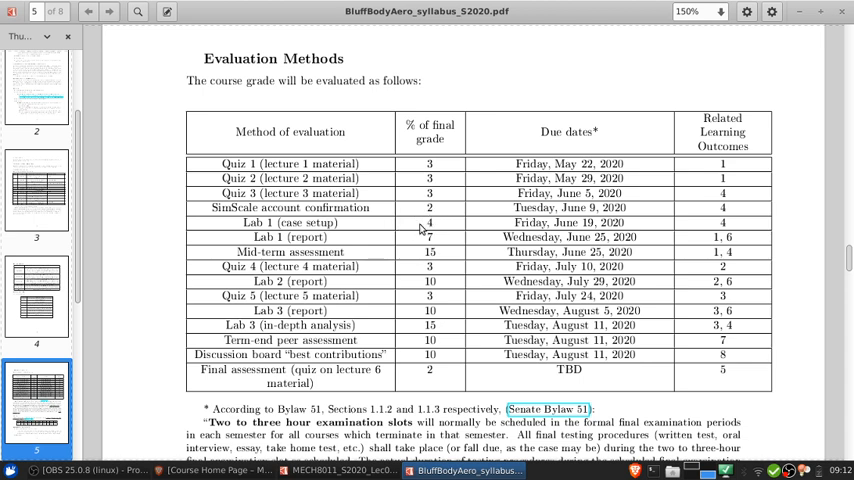
{"action": "mouse_move", "coordinate": [406, 236]}
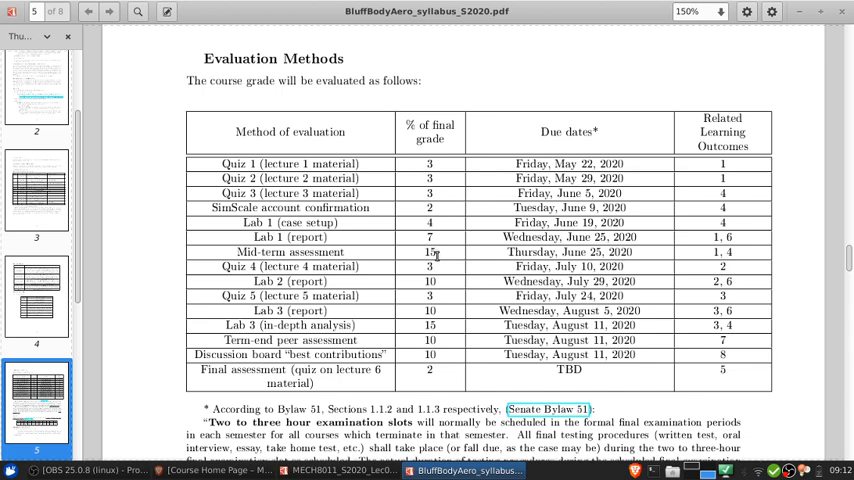
{"action": "mouse_move", "coordinate": [418, 290]}
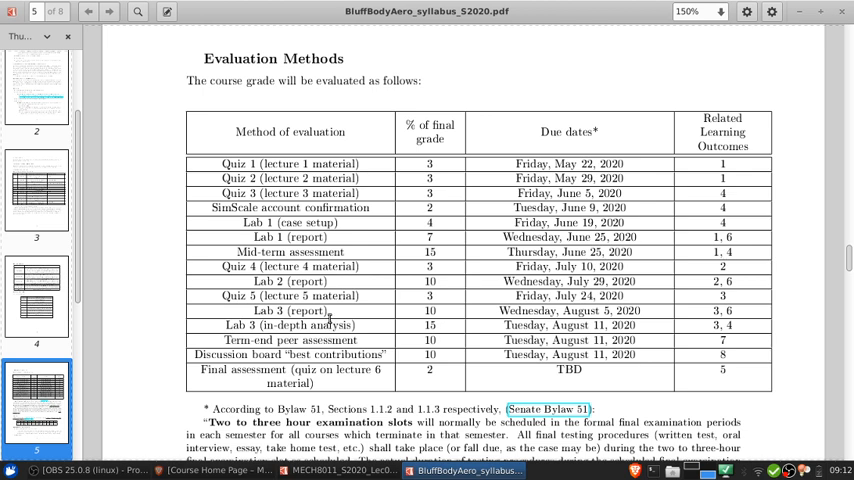
{"action": "mouse_move", "coordinate": [330, 322]}
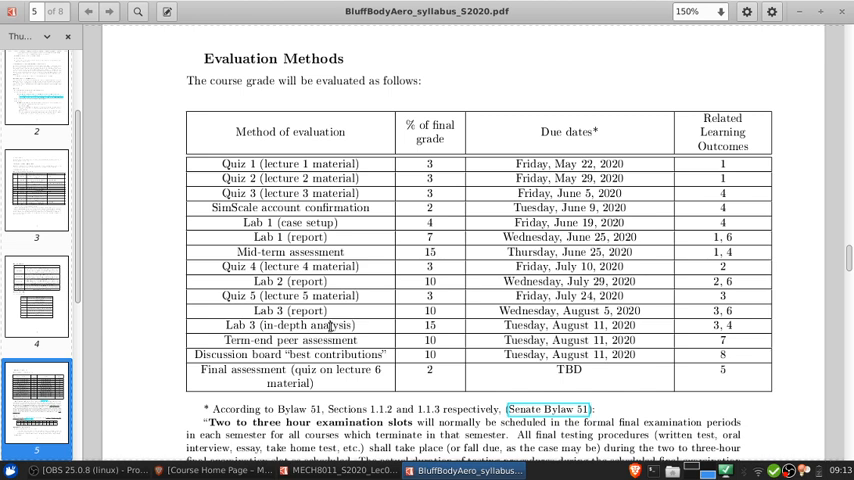
{"action": "mouse_move", "coordinate": [328, 328]}
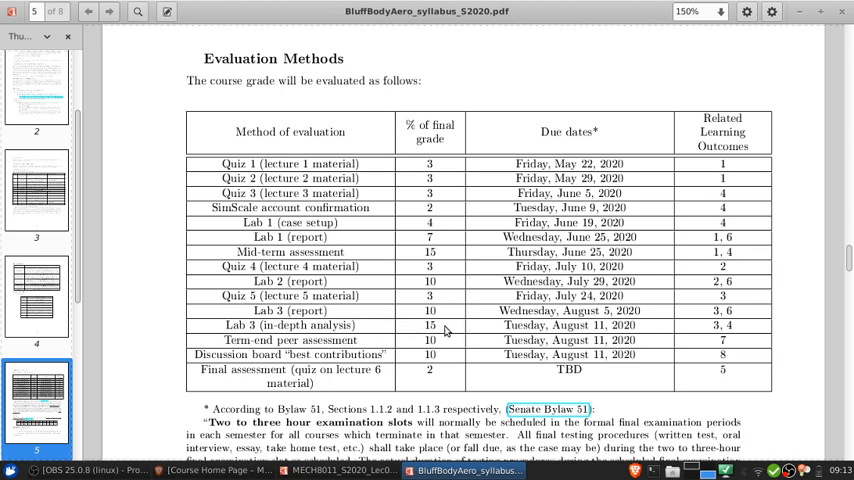
{"action": "mouse_move", "coordinate": [312, 310]}
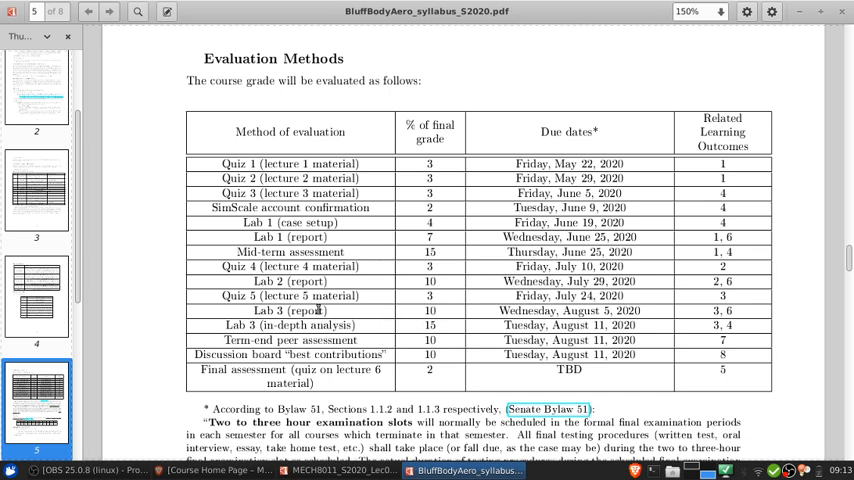
{"action": "mouse_move", "coordinate": [444, 330]}
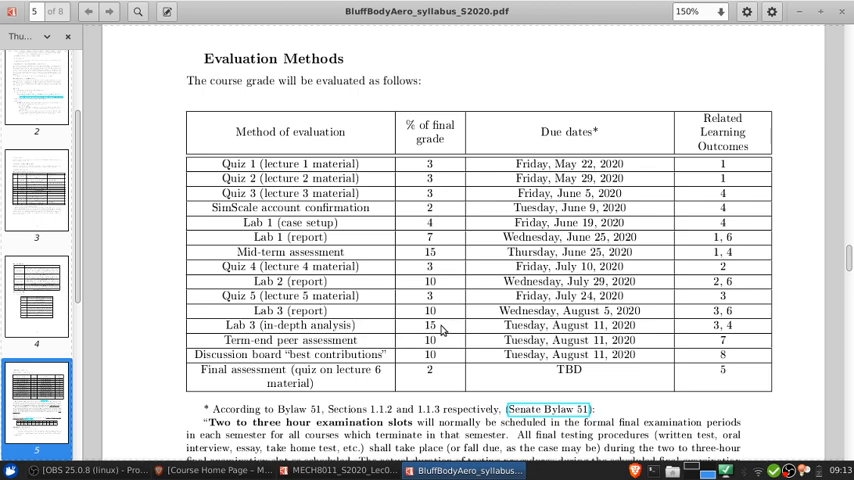
{"action": "mouse_move", "coordinate": [228, 326]}
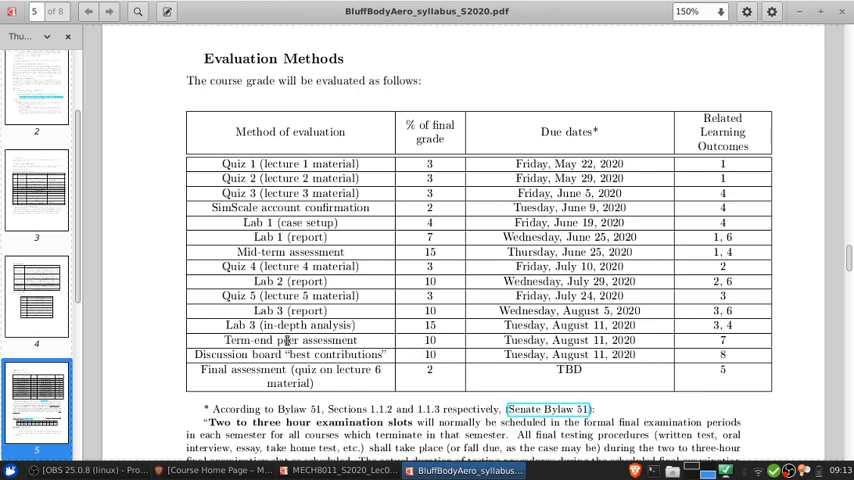
{"action": "mouse_move", "coordinate": [340, 324]}
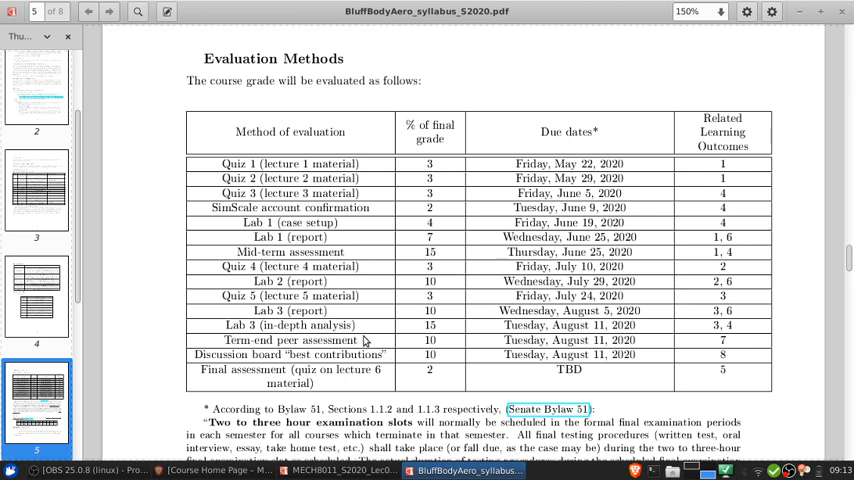
{"action": "mouse_move", "coordinate": [364, 342]}
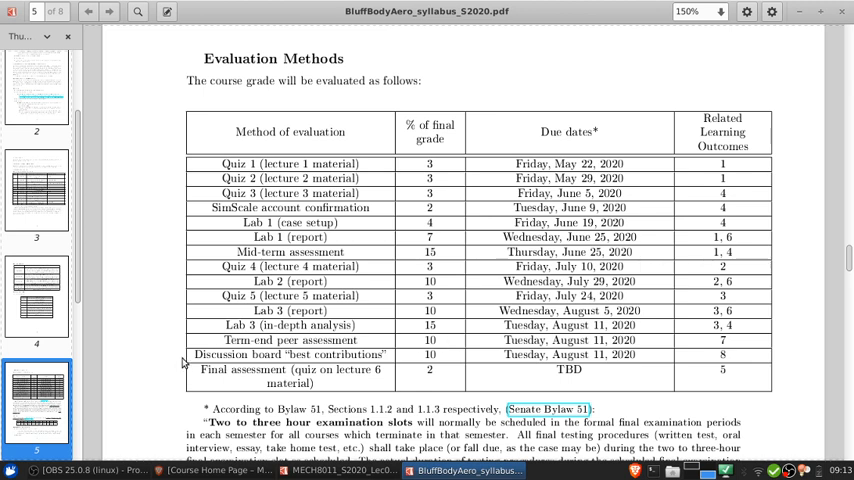
{"action": "double_click", "coordinate": [290, 354]}
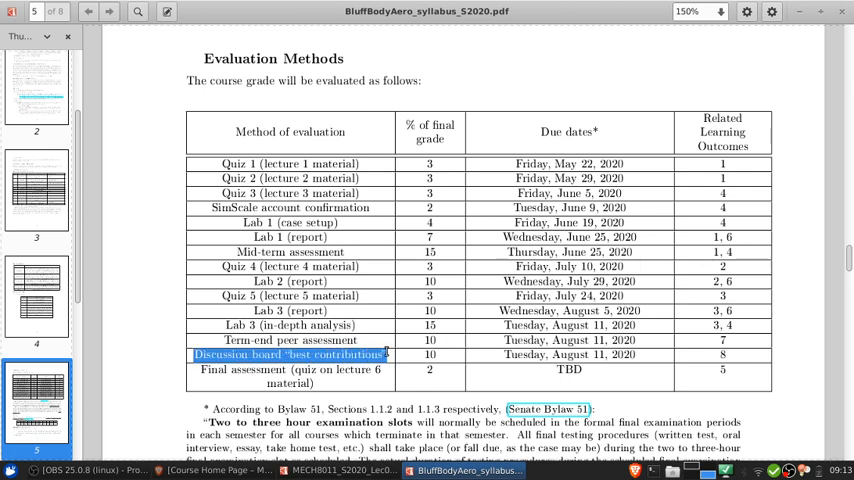
{"action": "left_click", "coordinate": [488, 356]}
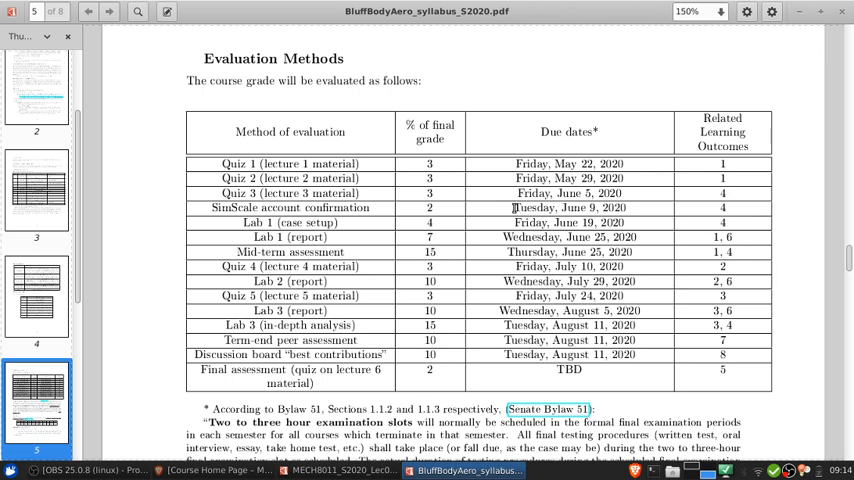
{"action": "mouse_move", "coordinate": [508, 232]}
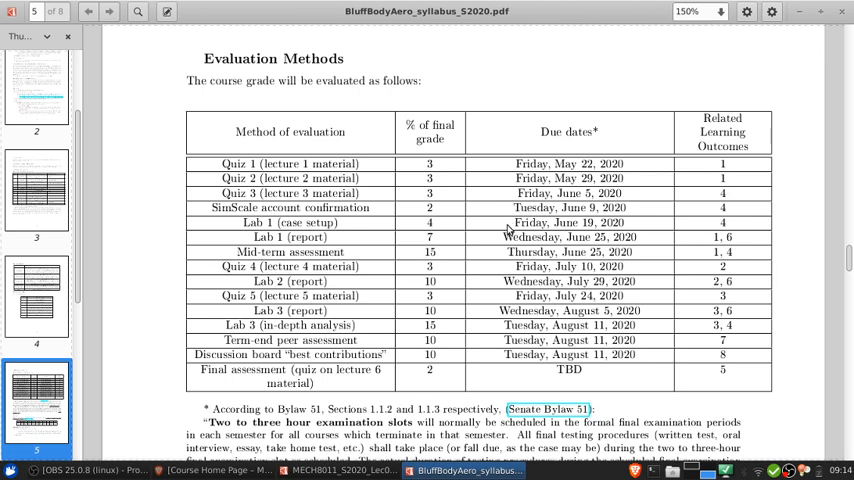
{"action": "double_click", "coordinate": [536, 222]}
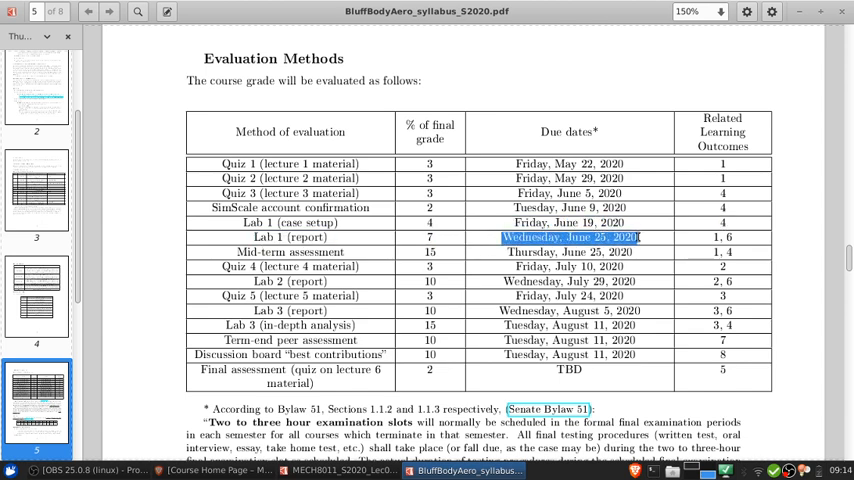
{"action": "mouse_move", "coordinate": [640, 236]}
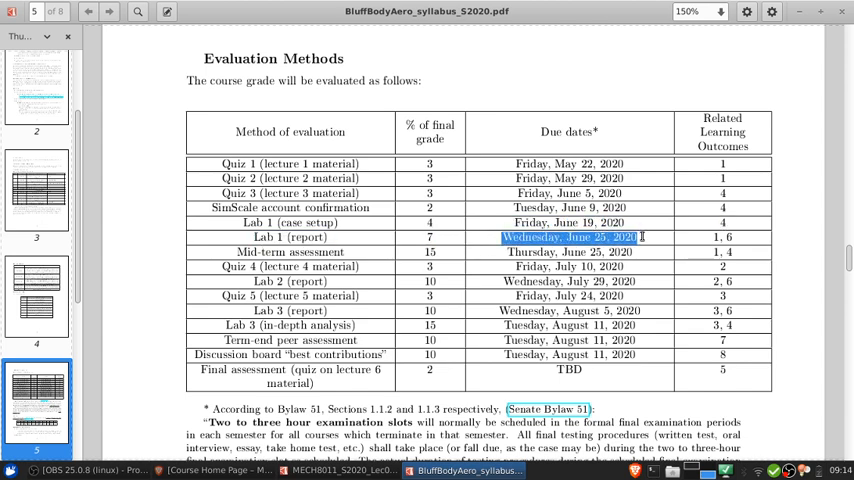
Step: Scroll past the grading scale to page 6's late-work and make-up test considerations
{"action": "scroll", "scroll_direction": "down", "scroll_amount": 3}
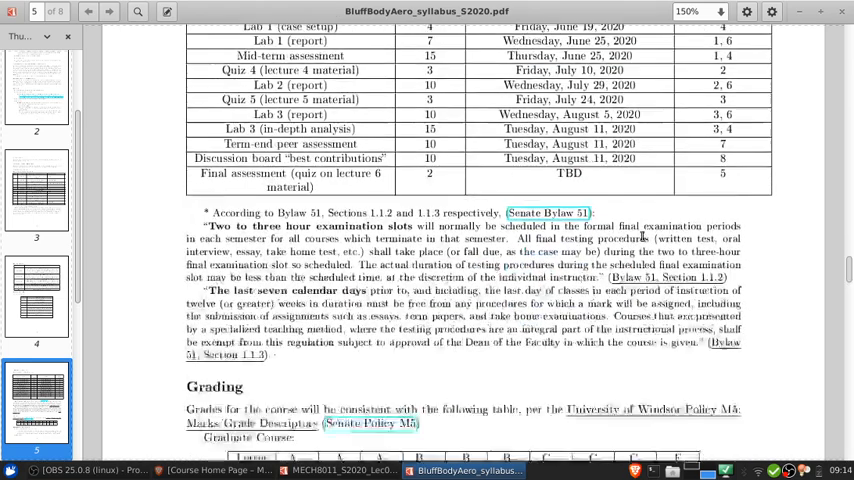
{"action": "scroll", "scroll_direction": "down", "scroll_amount": 3}
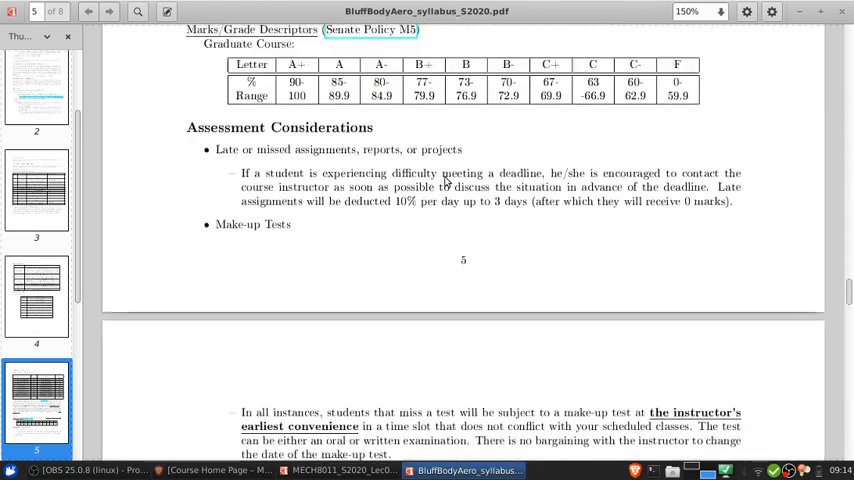
{"action": "mouse_move", "coordinate": [340, 156]}
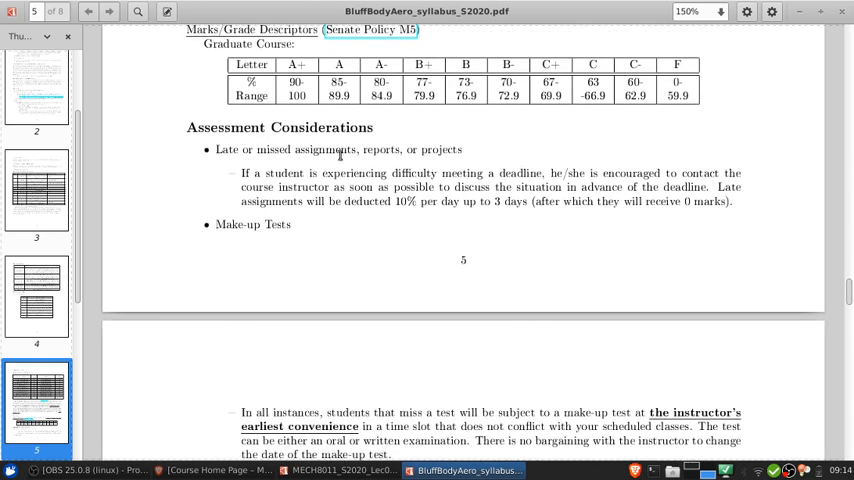
{"action": "scroll", "scroll_direction": "down", "scroll_amount": 3}
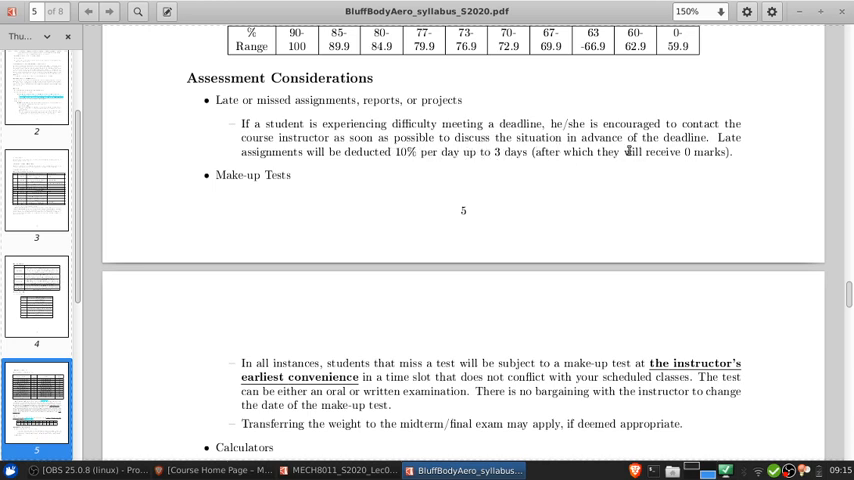
{"action": "mouse_move", "coordinate": [260, 136]}
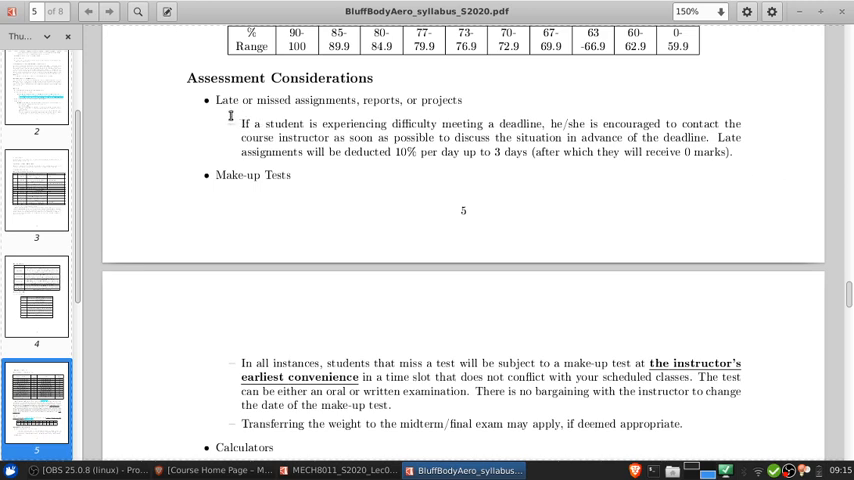
{"action": "mouse_move", "coordinate": [234, 112]}
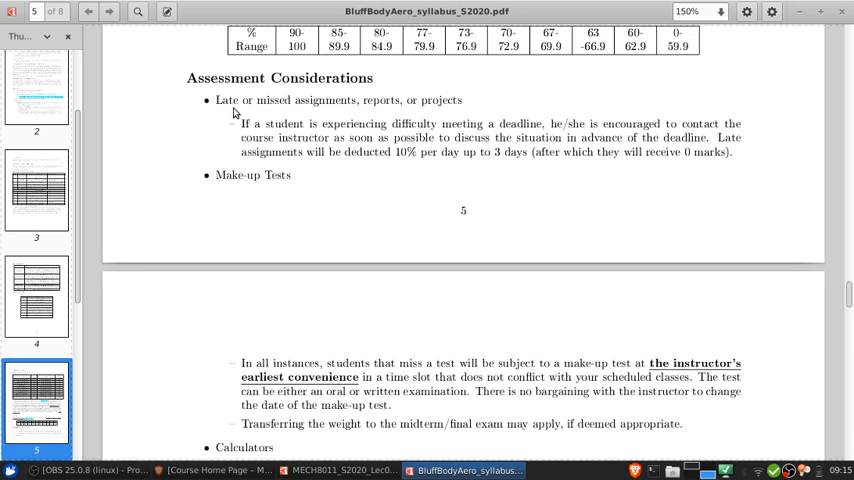
{"action": "scroll", "scroll_direction": "down", "scroll_amount": 3}
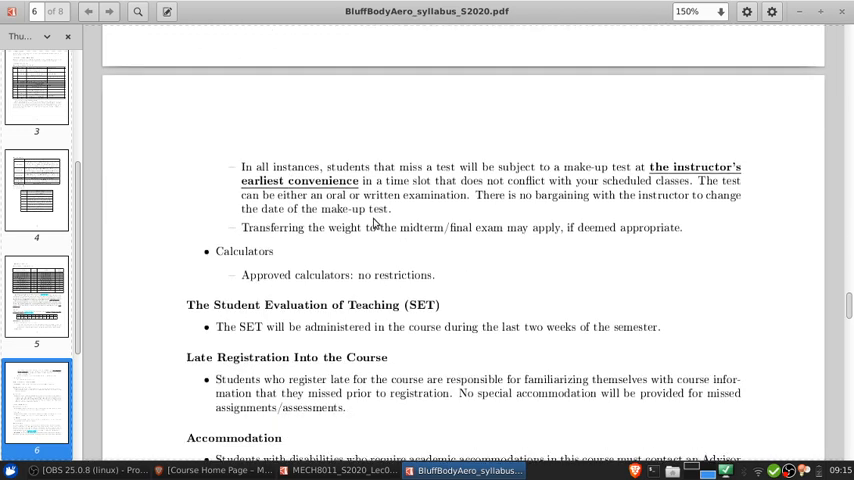
Step: Scroll past Accommodation to page 6's General Class Expectations and Academic Integrity with Senate Bylaw 31
{"action": "scroll", "scroll_direction": "down", "scroll_amount": 3}
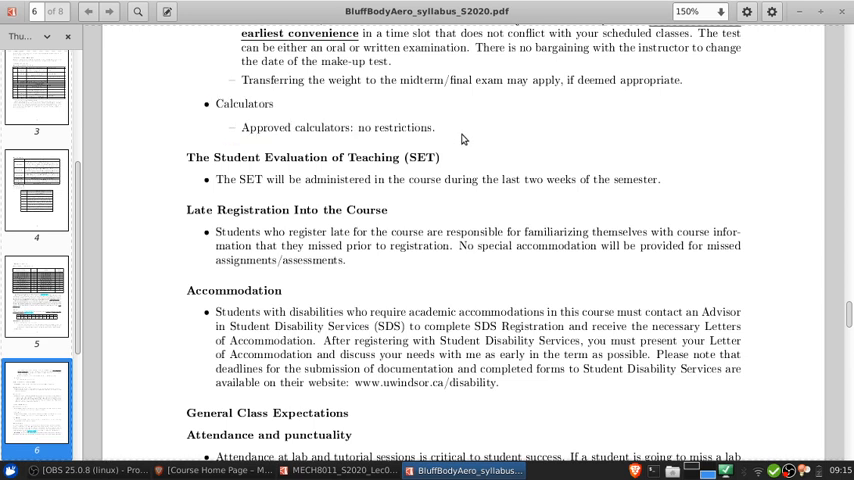
{"action": "scroll", "scroll_direction": "down", "scroll_amount": 3}
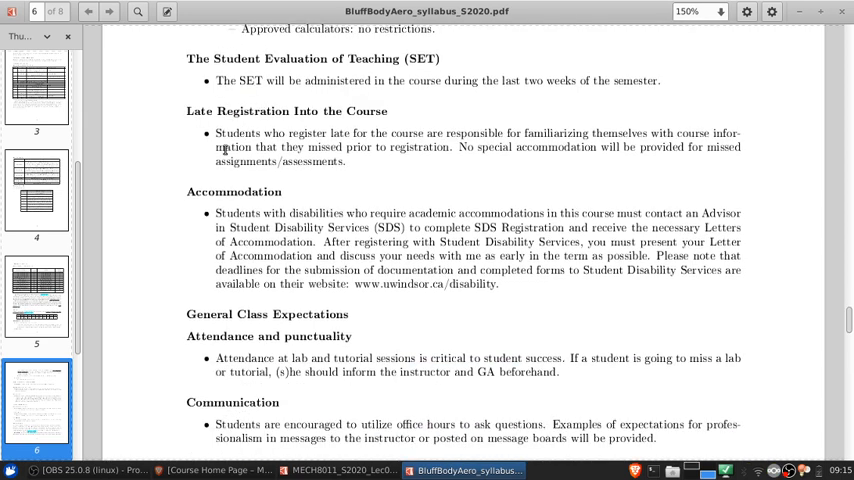
{"action": "double_click", "coordinate": [236, 80]}
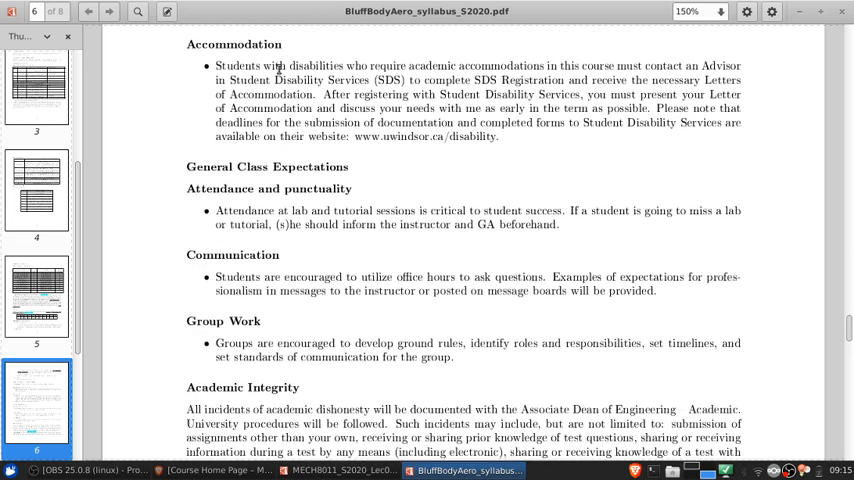
{"action": "scroll", "scroll_direction": "down", "scroll_amount": 3}
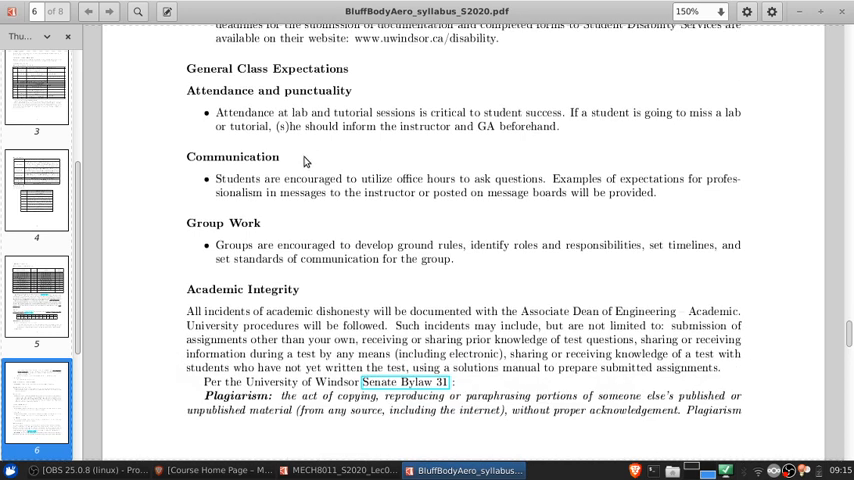
{"action": "double_click", "coordinate": [236, 178]}
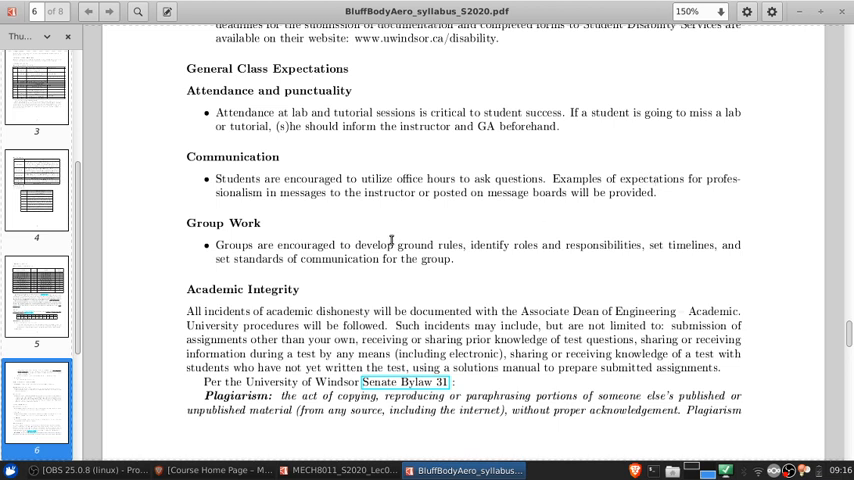
{"action": "mouse_move", "coordinate": [628, 230]}
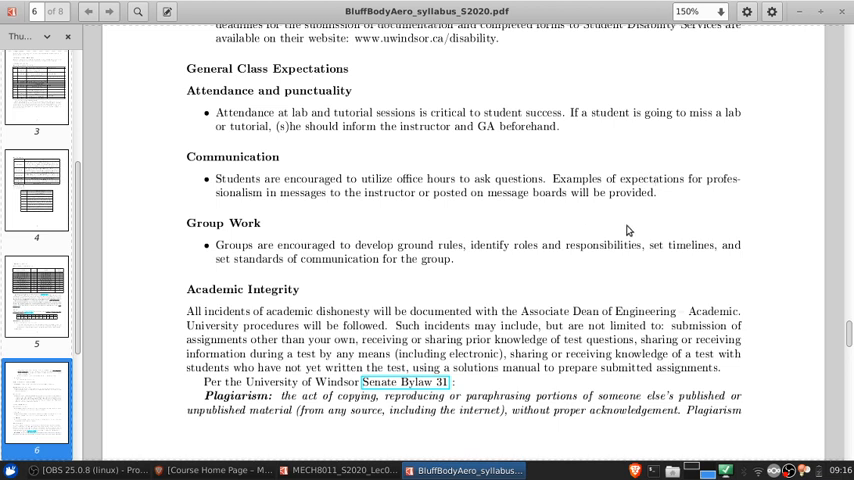
{"action": "mouse_move", "coordinate": [536, 266]}
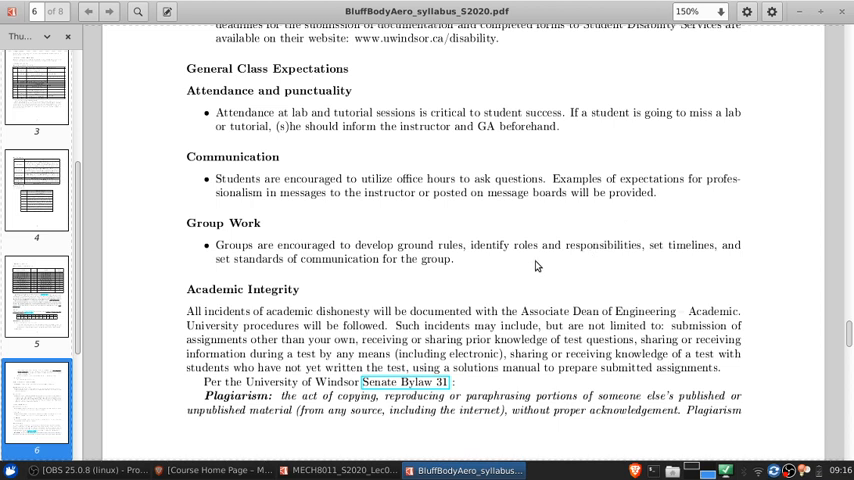
Step: Scroll to the bottom of page 6's Academic Integrity section with page 7's plagiarism text below
{"action": "scroll", "scroll_direction": "down", "scroll_amount": 3}
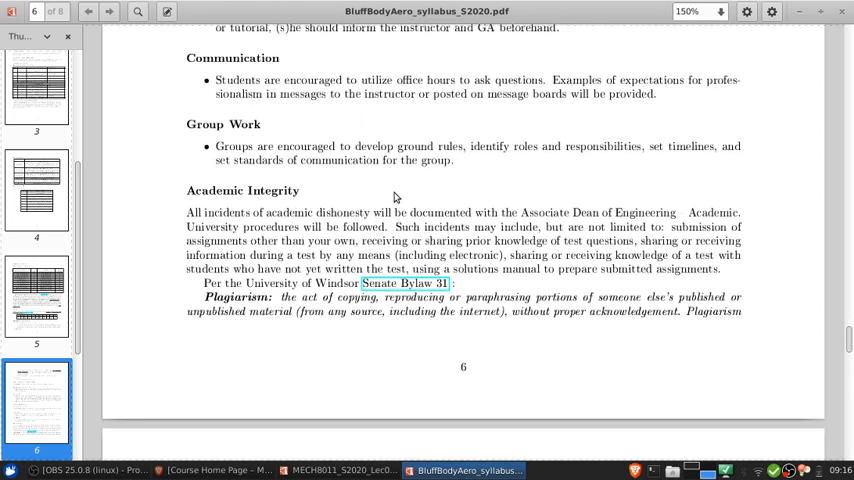
{"action": "scroll", "scroll_direction": "down", "scroll_amount": 3}
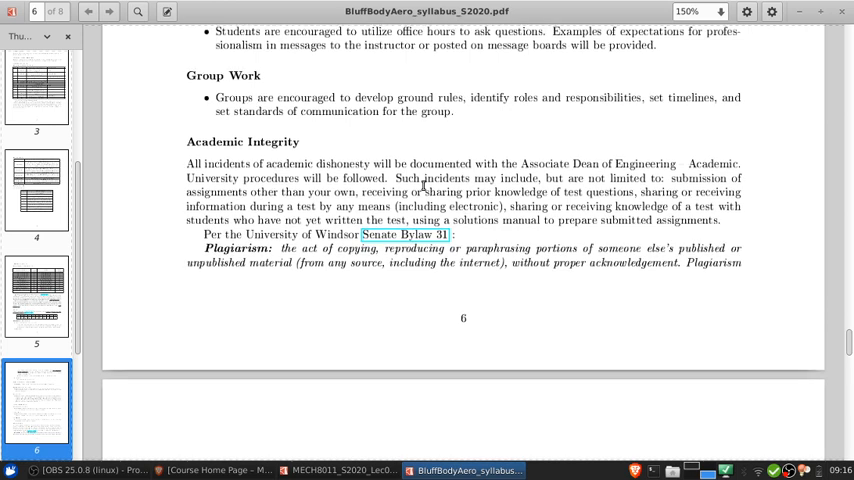
{"action": "scroll", "scroll_direction": "down", "scroll_amount": 3}
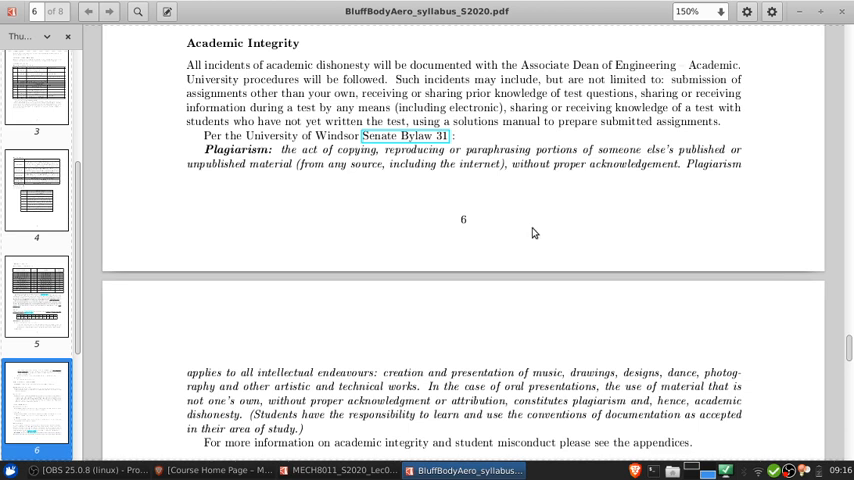
{"action": "mouse_move", "coordinate": [684, 246]}
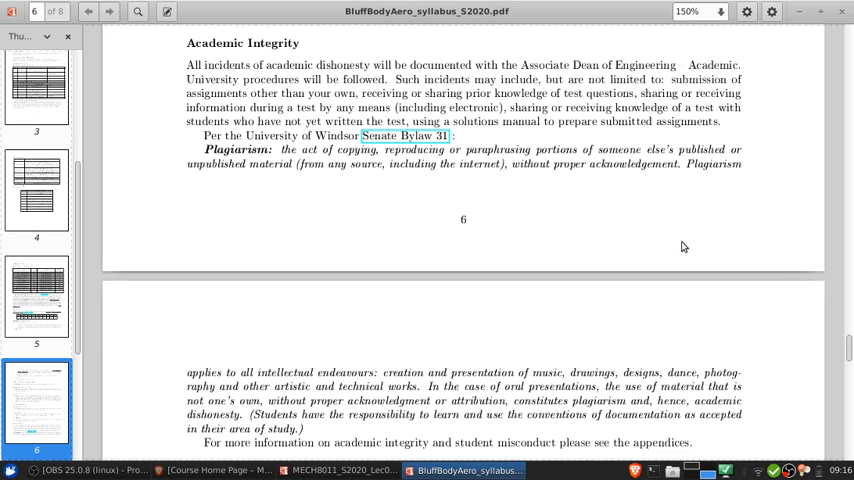
{"action": "mouse_move", "coordinate": [670, 244]}
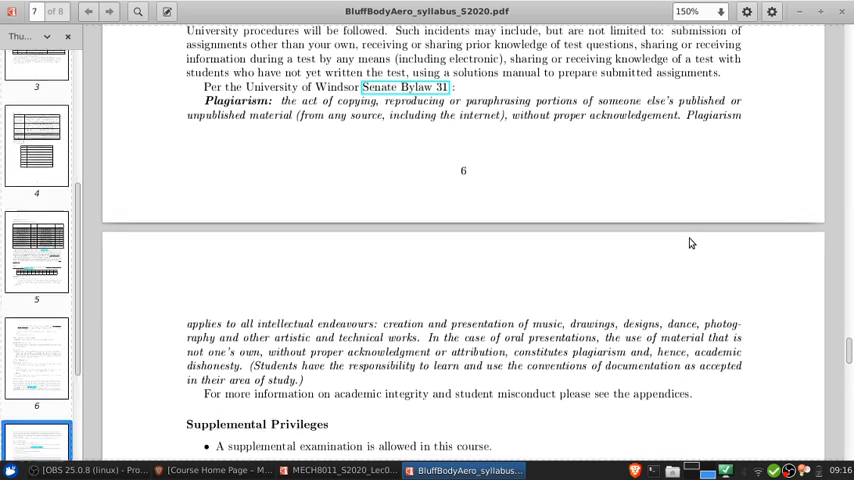
Step: Scroll through page 7 to the end of page 8's student support services and advising links
{"action": "scroll", "scroll_direction": "down", "scroll_amount": 3}
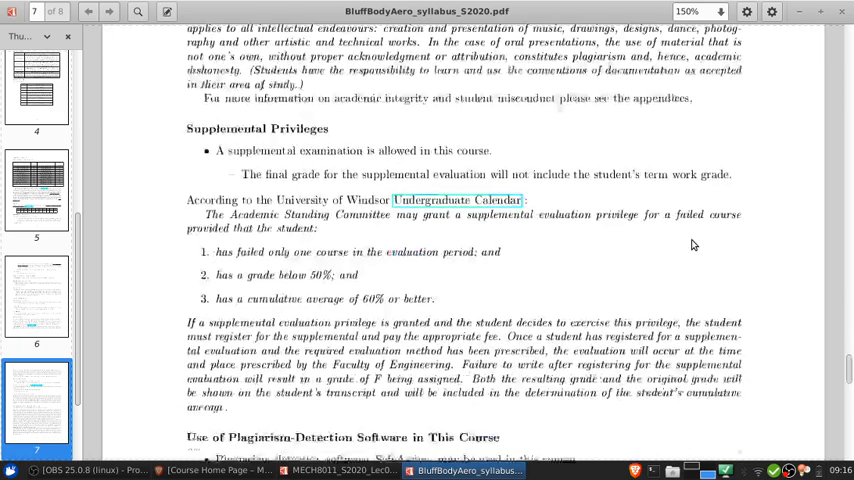
{"action": "scroll", "scroll_direction": "down", "scroll_amount": 3}
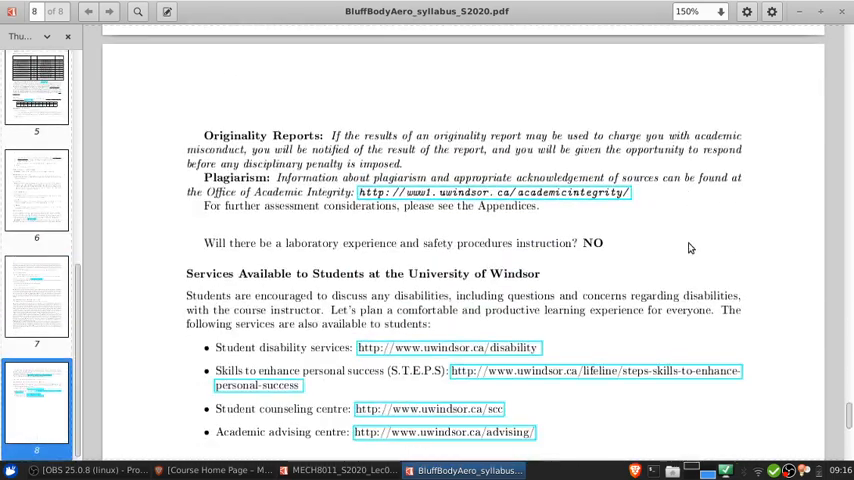
{"action": "scroll", "scroll_direction": "down", "scroll_amount": 3}
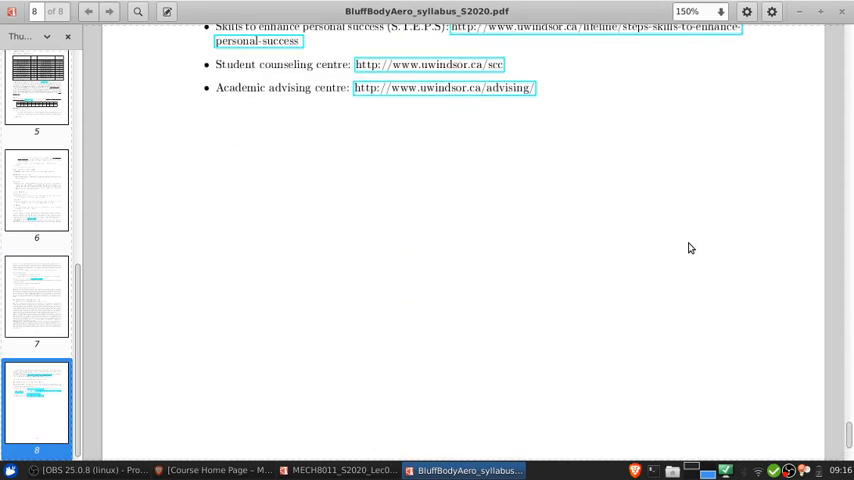